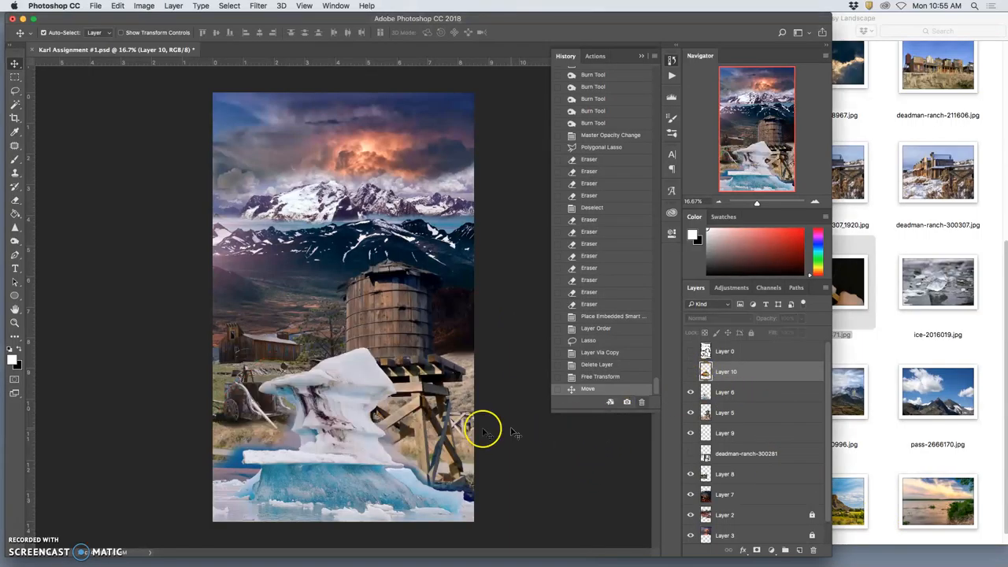
# Lasso-trace part of the upper ice chunk, then cut and paste it onto a new layer
pyautogui.click(691, 392)
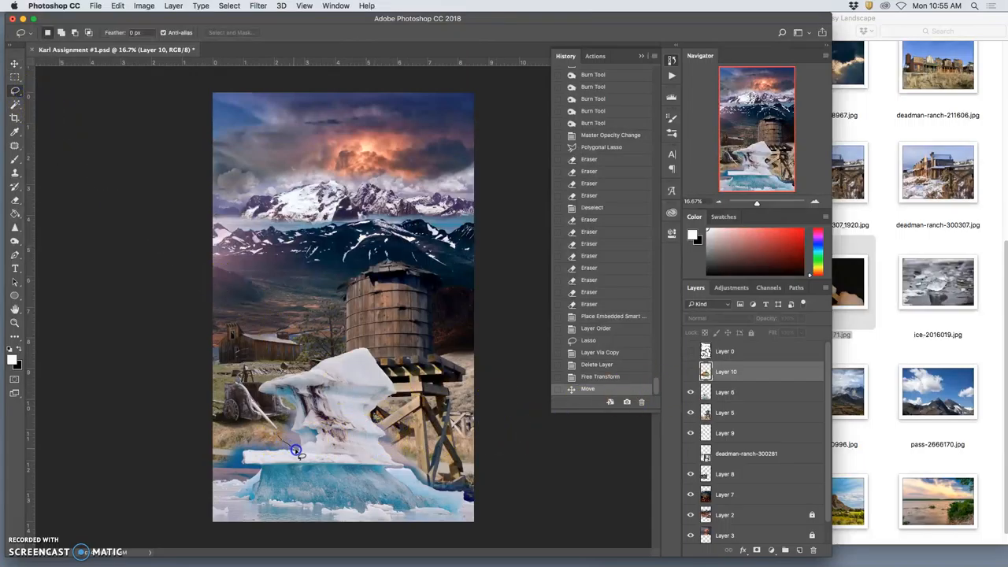
pyautogui.moveTo(295, 449); pyautogui.dragTo(327, 453)
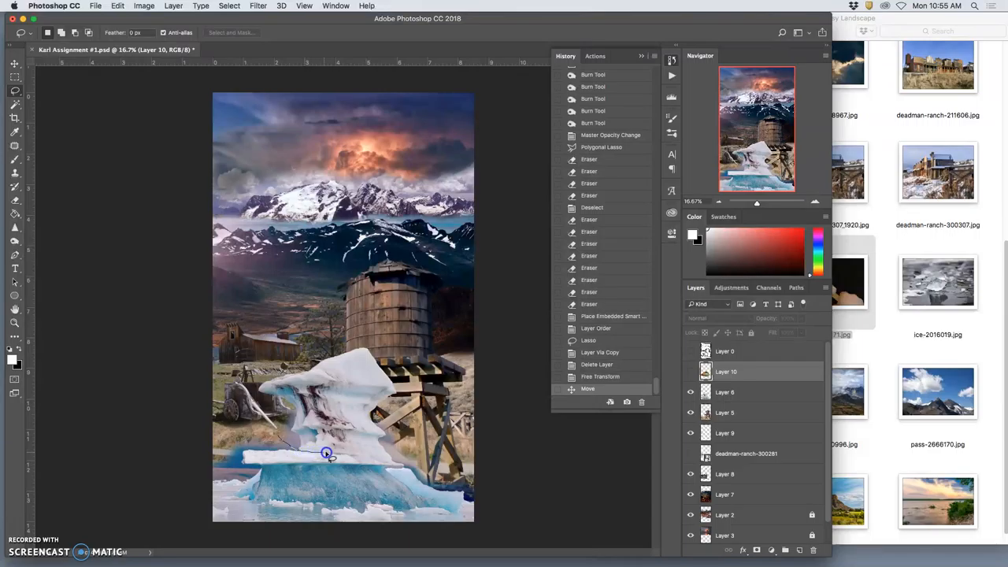
pyautogui.moveTo(327, 453); pyautogui.dragTo(370, 457)
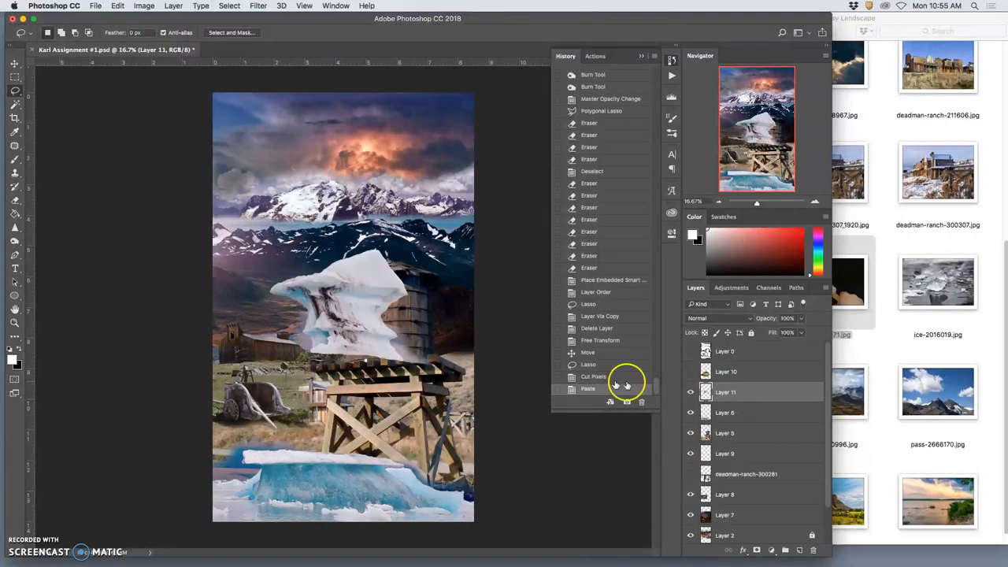
# Drag the pasted ice to the lower right and enlarge it beside the water tower's base
pyautogui.click(15, 63)
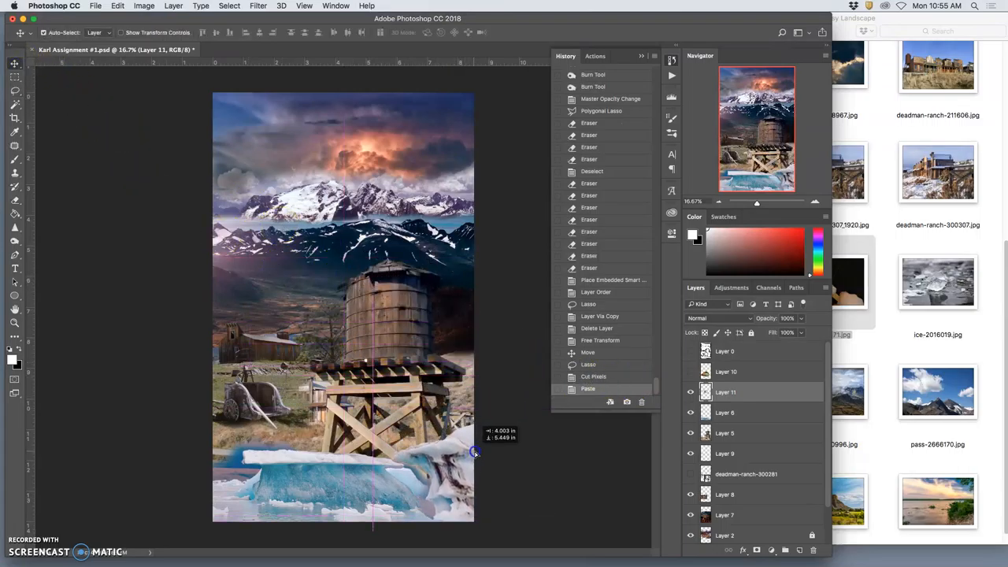
pyautogui.moveTo(474, 452); pyautogui.dragTo(291, 392)
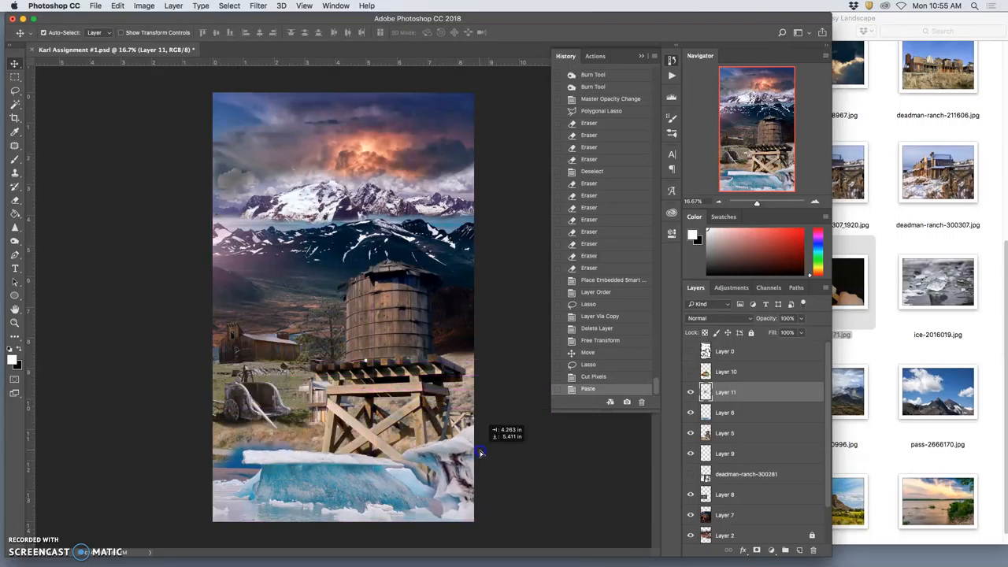
pyautogui.moveTo(491, 453)
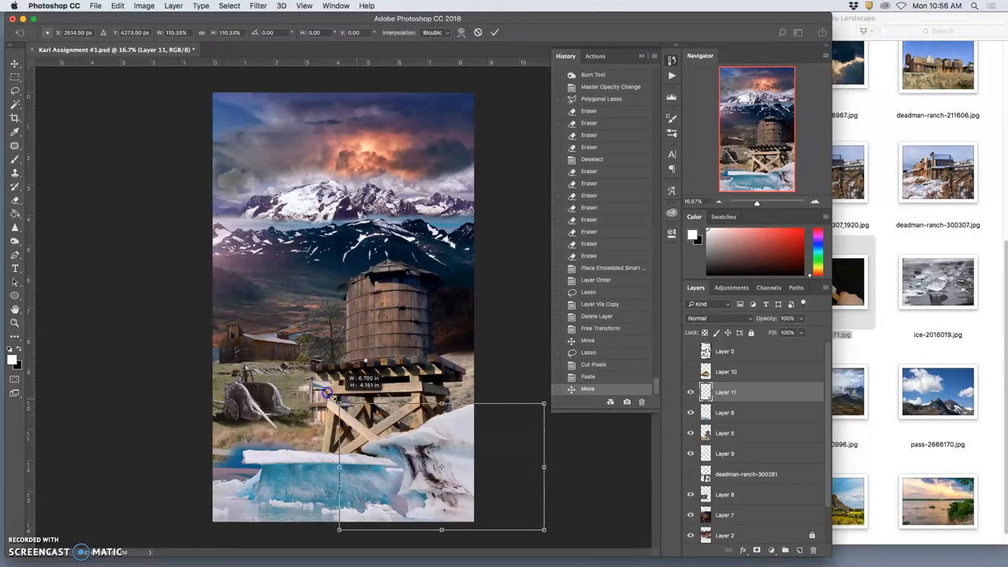
pyautogui.moveTo(327, 393); pyautogui.dragTo(443, 449)
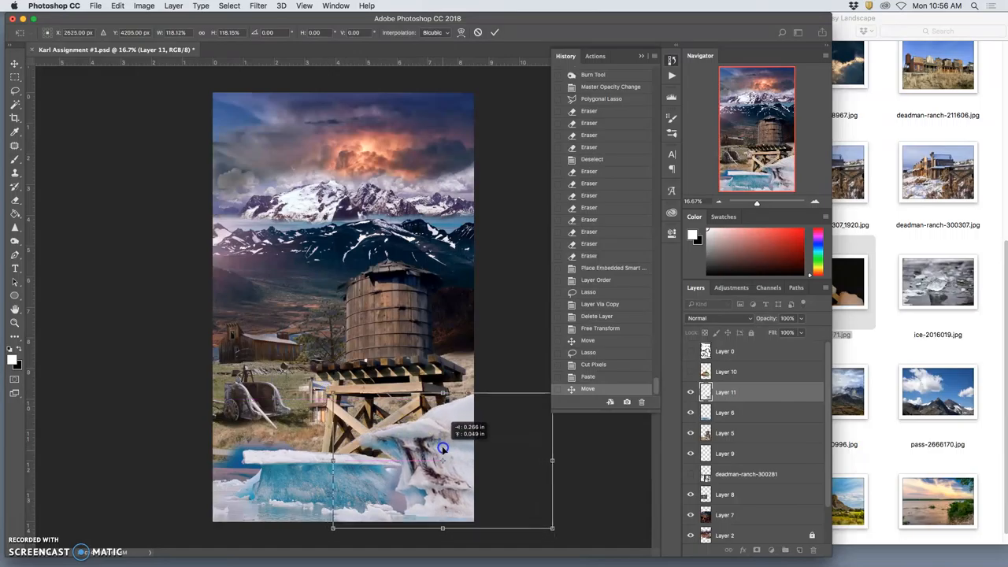
pyautogui.moveTo(443, 448); pyautogui.dragTo(445, 441)
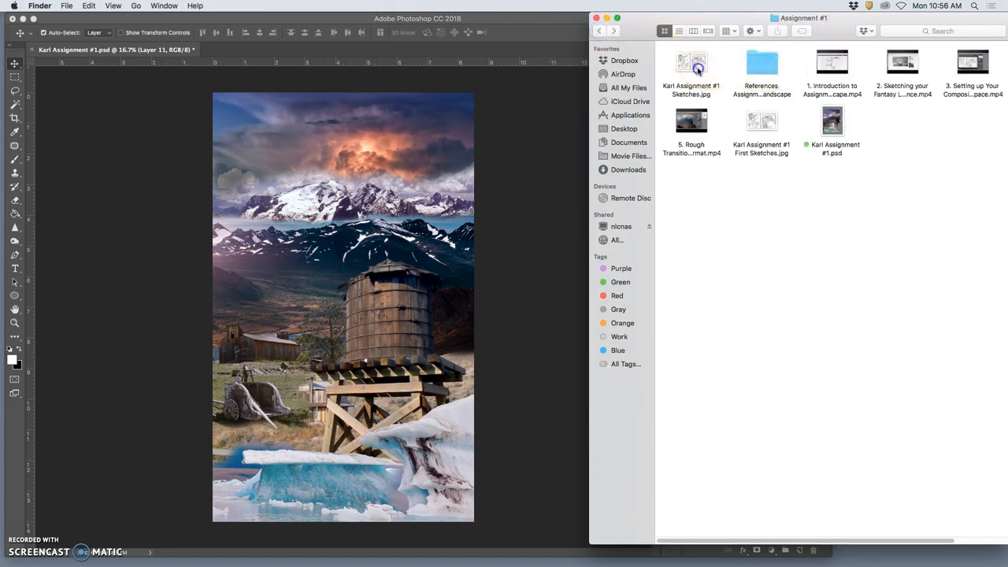
# Open Karl Assignment #1 Sketches.jpg in Preview to review the composition notes
pyautogui.doubleClick(690, 62)
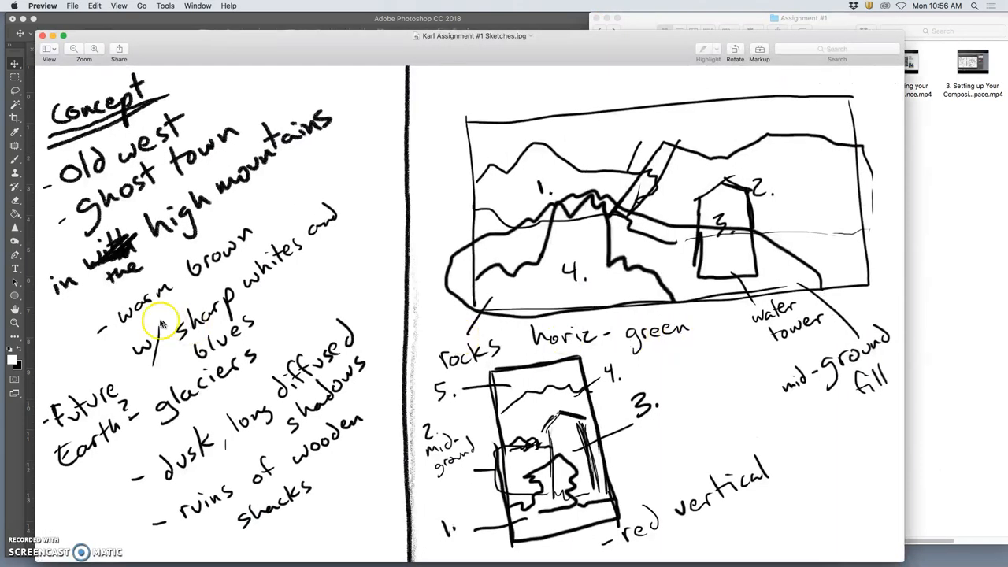
pyautogui.moveTo(241, 433)
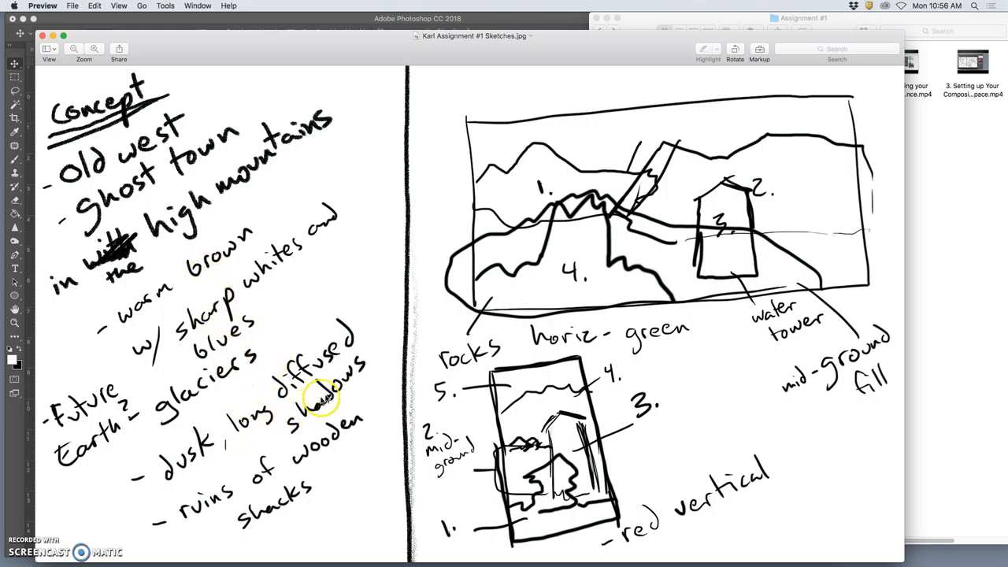
pyautogui.moveTo(317, 486)
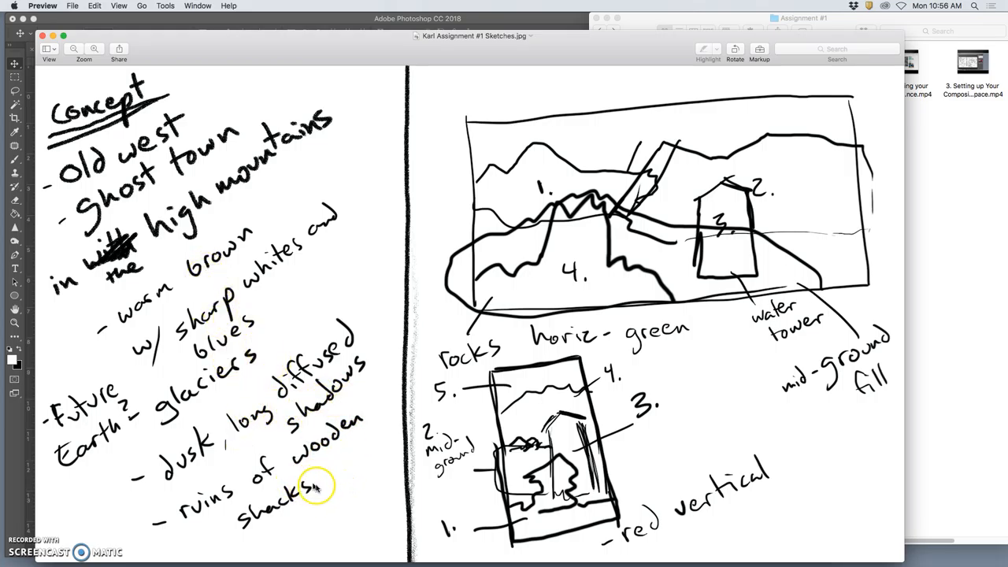
pyautogui.moveTo(134, 398)
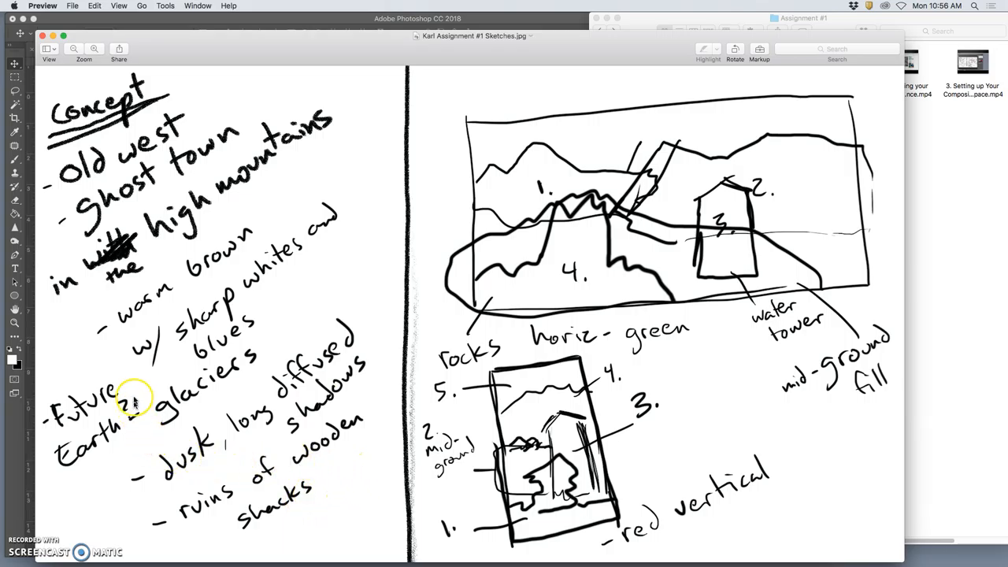
pyautogui.moveTo(158, 146)
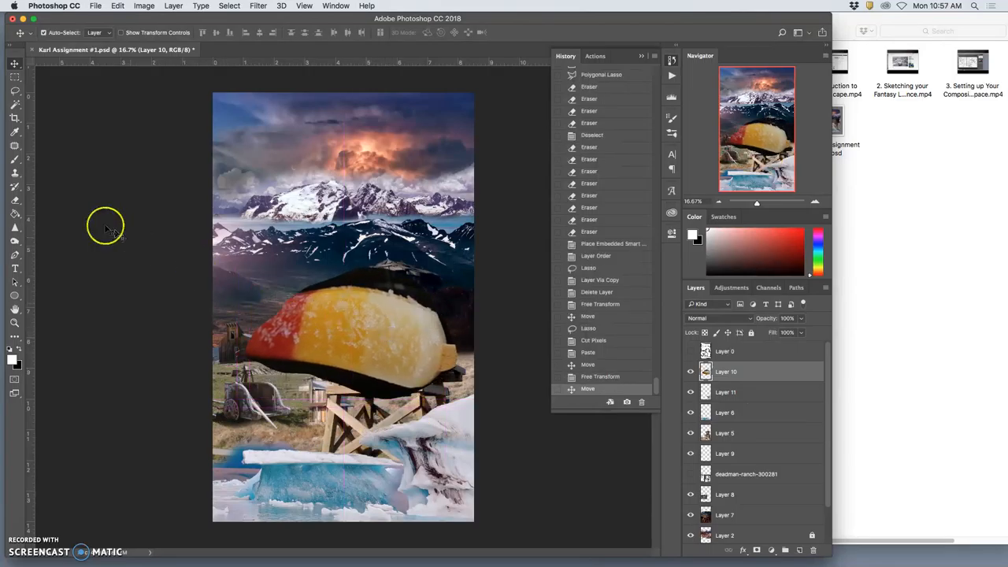
# Select the background above the orange slice with Magic Wand, refine with Select and Mask, delete it
pyautogui.click(363, 276)
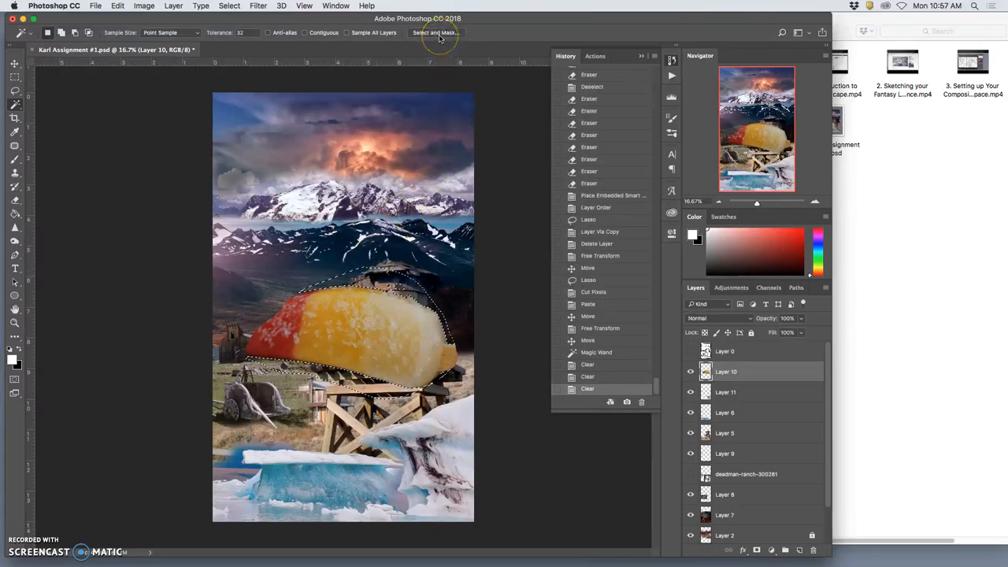
pyautogui.click(436, 33)
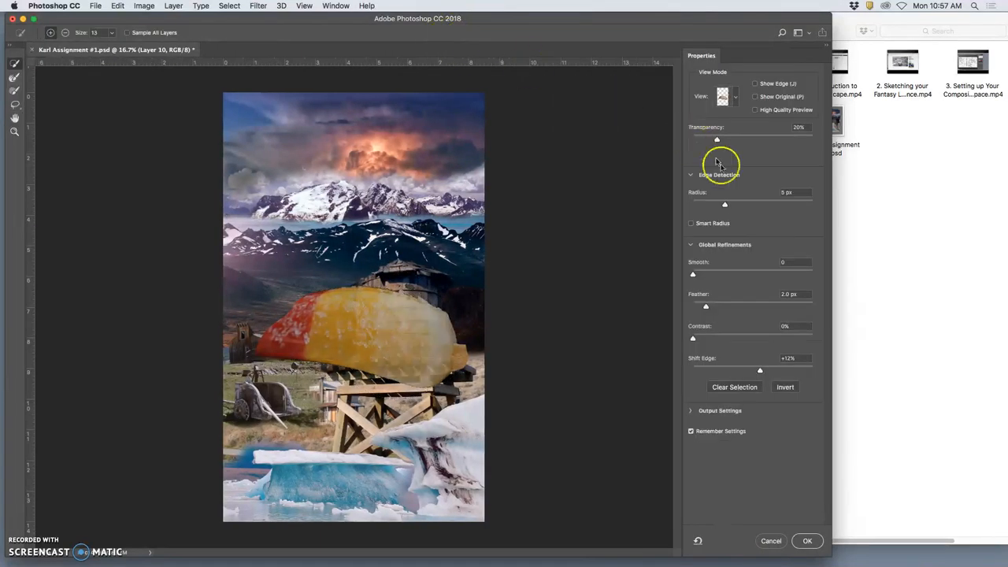
pyautogui.click(807, 541)
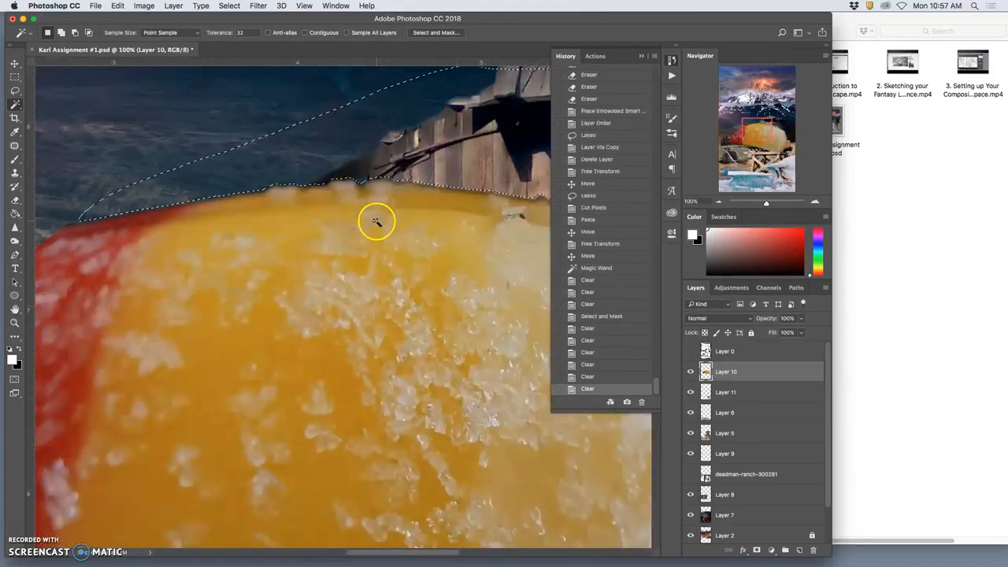
pyautogui.press('cmd+d')
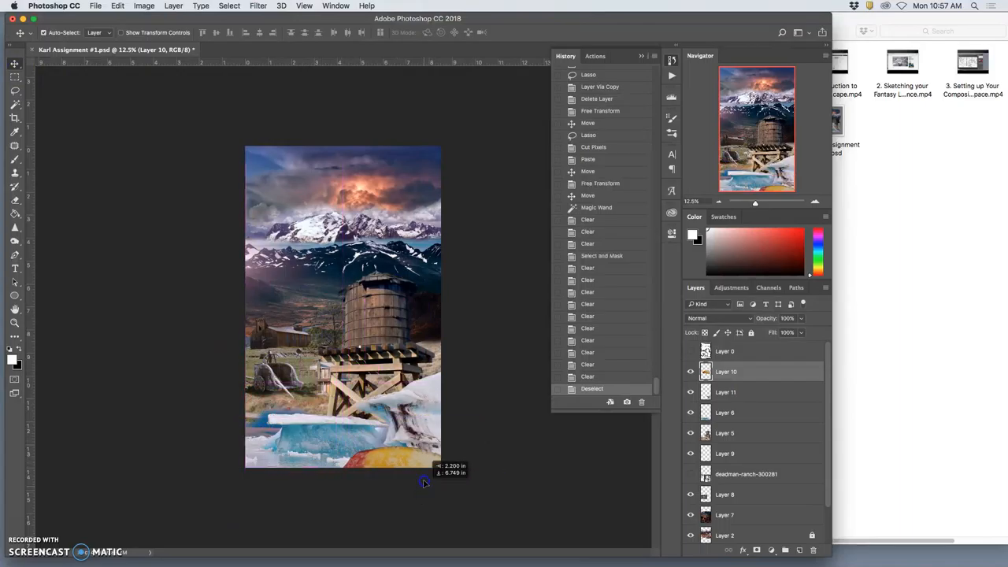
# Move the orange slice lower and free-transform it much larger to fill the lower canvas
pyautogui.moveTo(424, 482); pyautogui.dragTo(307, 463)
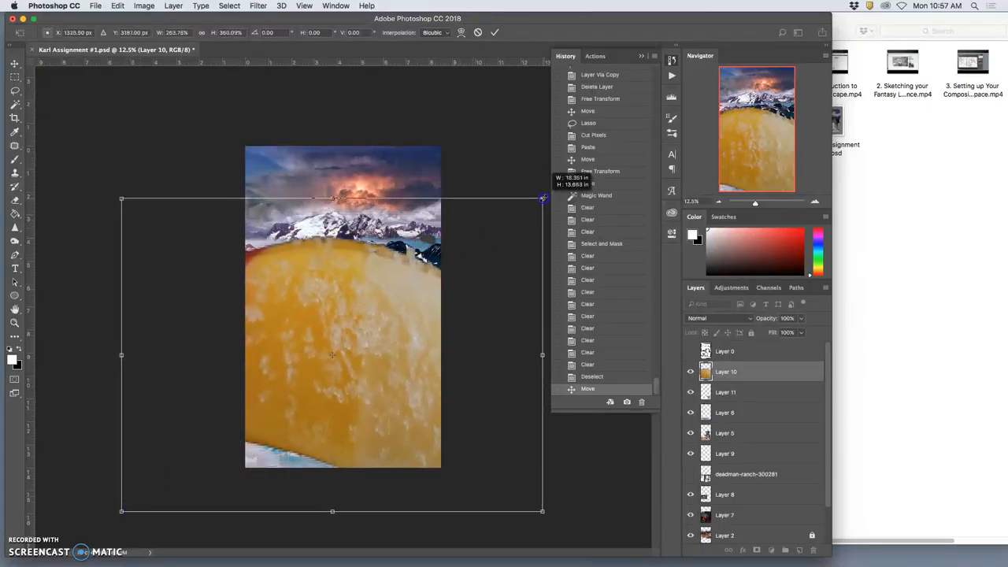
pyautogui.moveTo(542, 511); pyautogui.dragTo(558, 485)
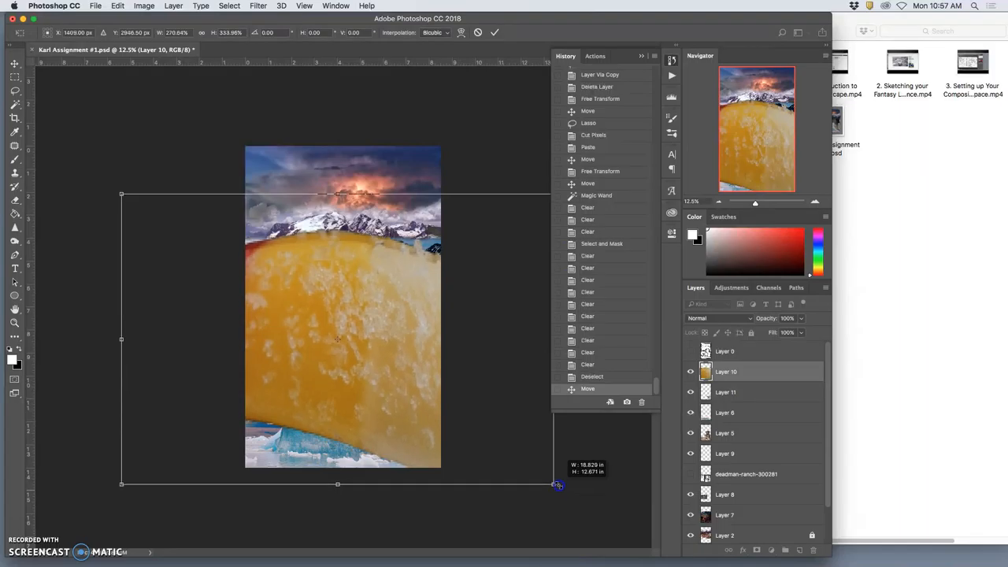
pyautogui.moveTo(558, 484); pyautogui.dragTo(556, 495)
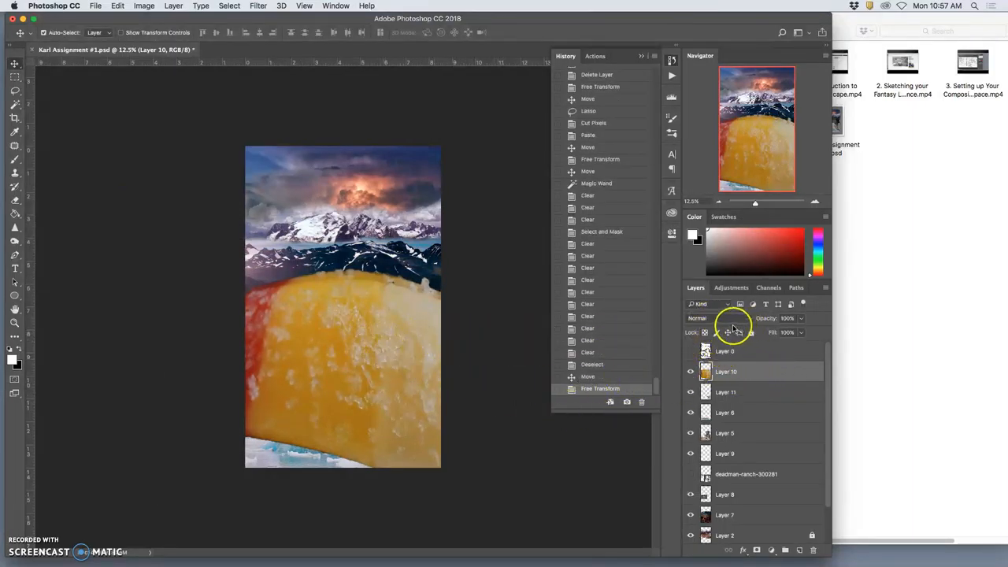
# Try Overlay, then set the orange slice to Soft Light and move Layer 10 below Layer 6
pyautogui.click(709, 318)
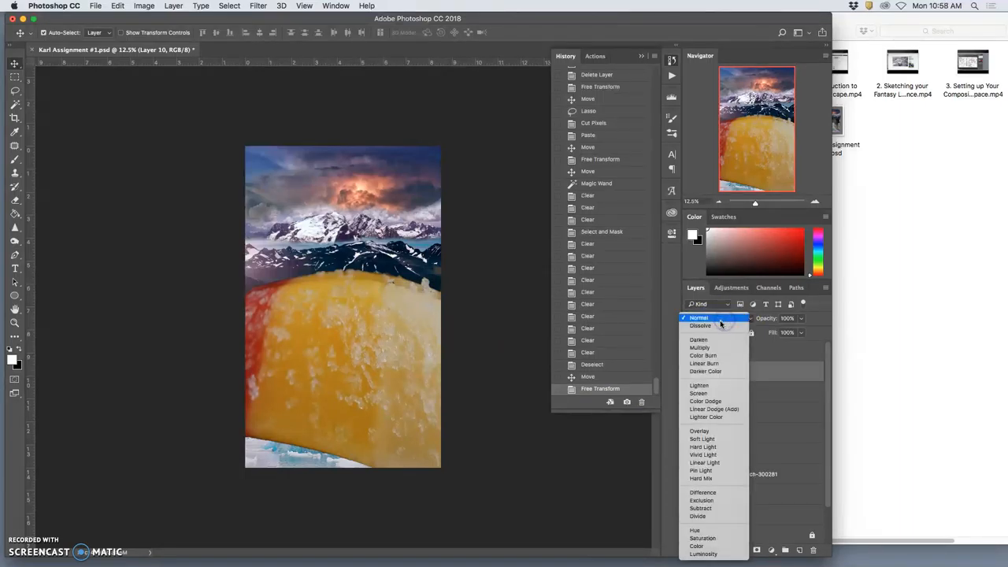
pyautogui.click(699, 431)
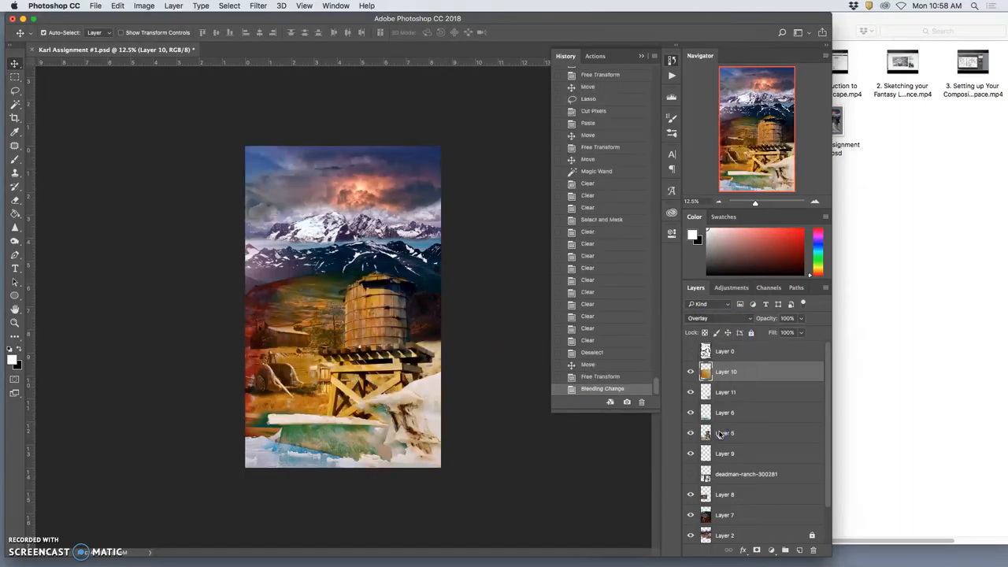
pyautogui.click(717, 318)
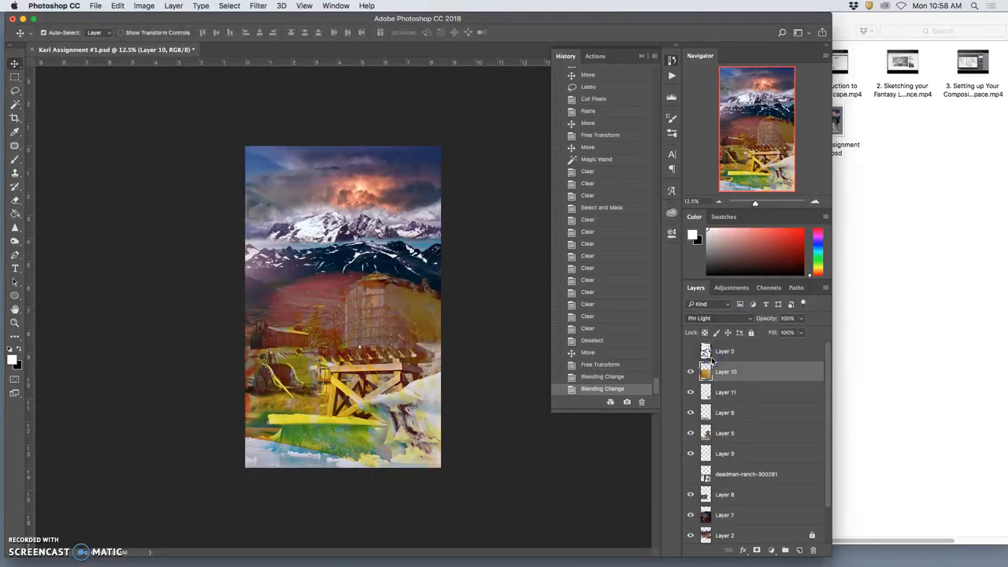
pyautogui.click(716, 318)
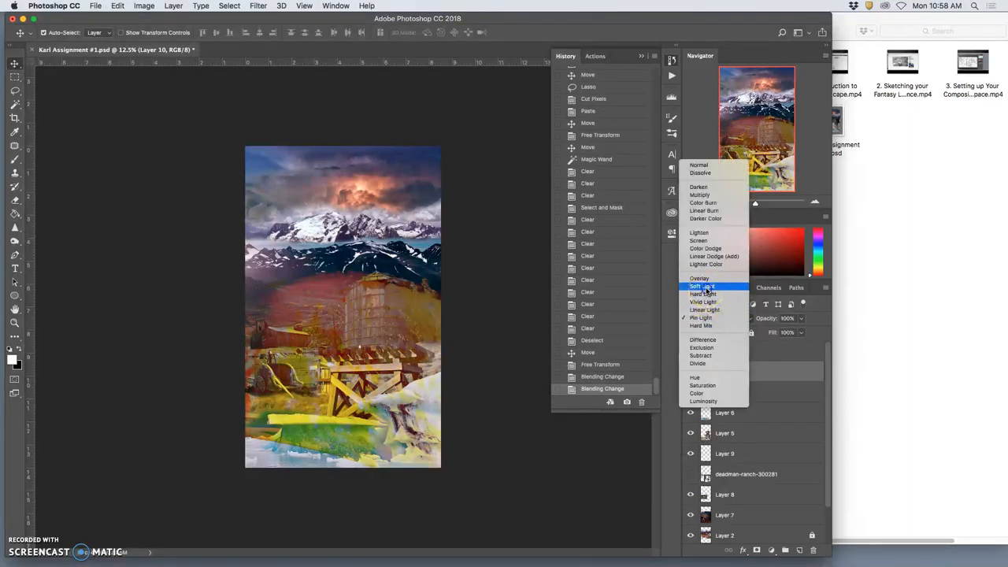
pyautogui.click(701, 286)
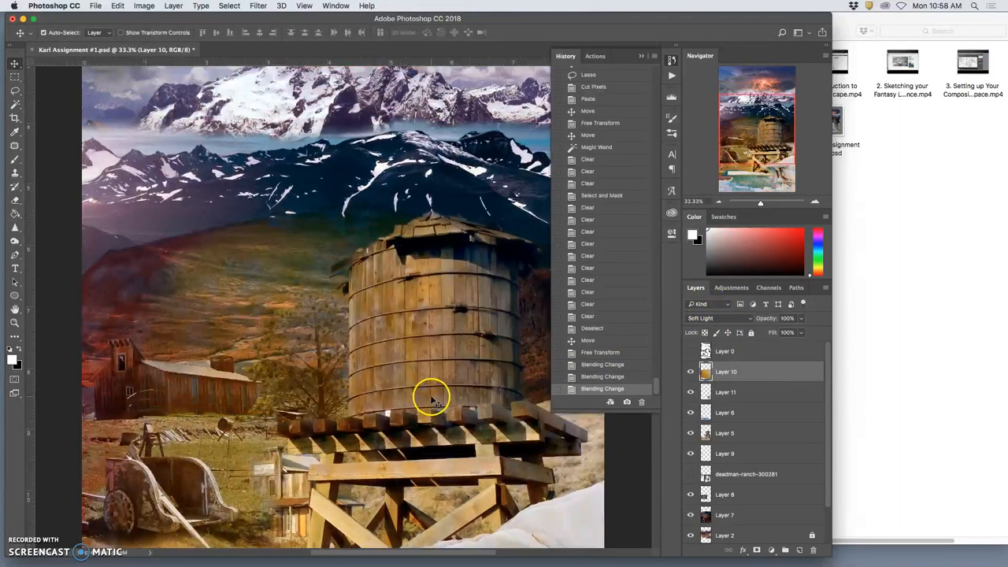
pyautogui.click(691, 371)
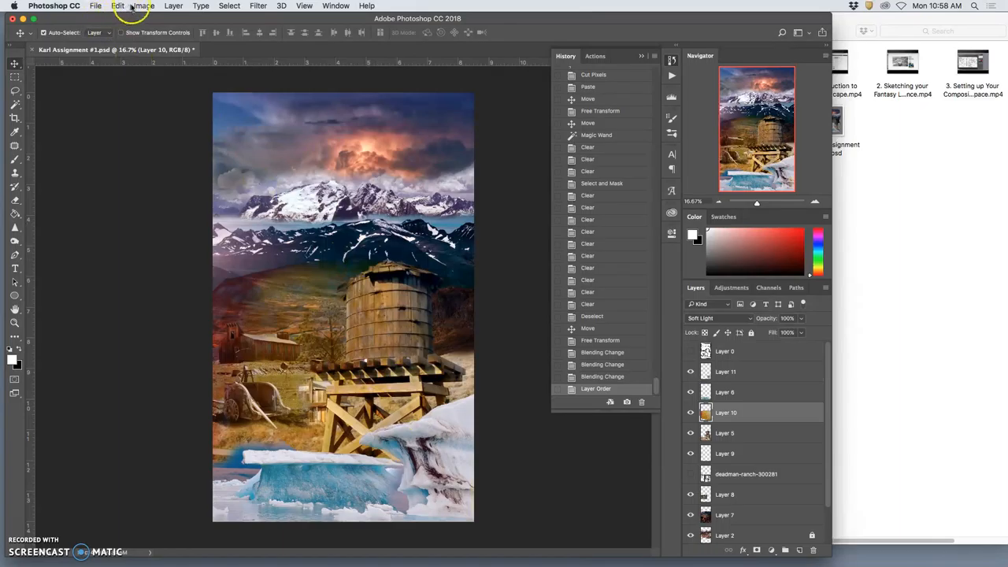
# Apply Color Balance to the ice layer with midtone levels -88, -24, +98
pyautogui.click(144, 5)
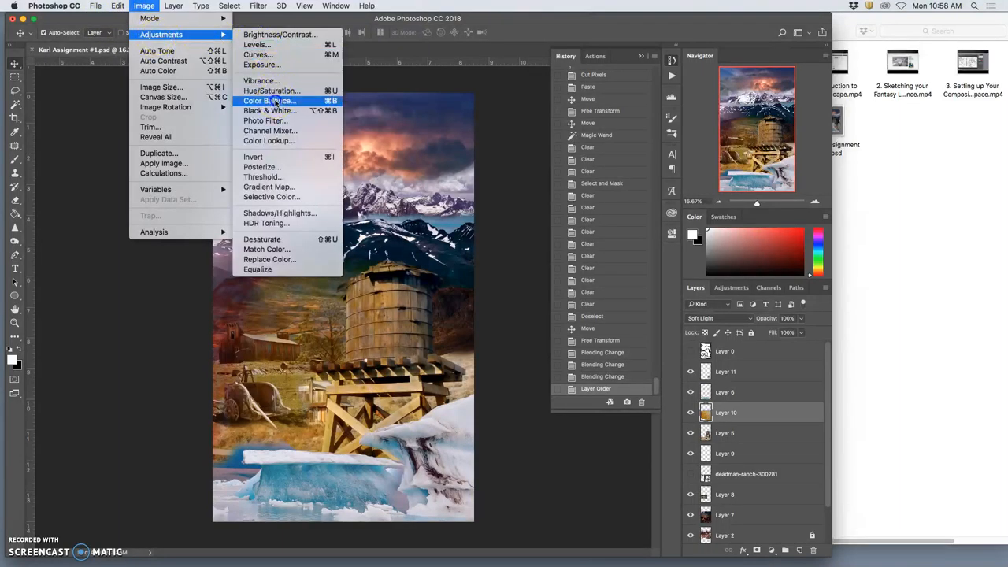
pyautogui.click(268, 100)
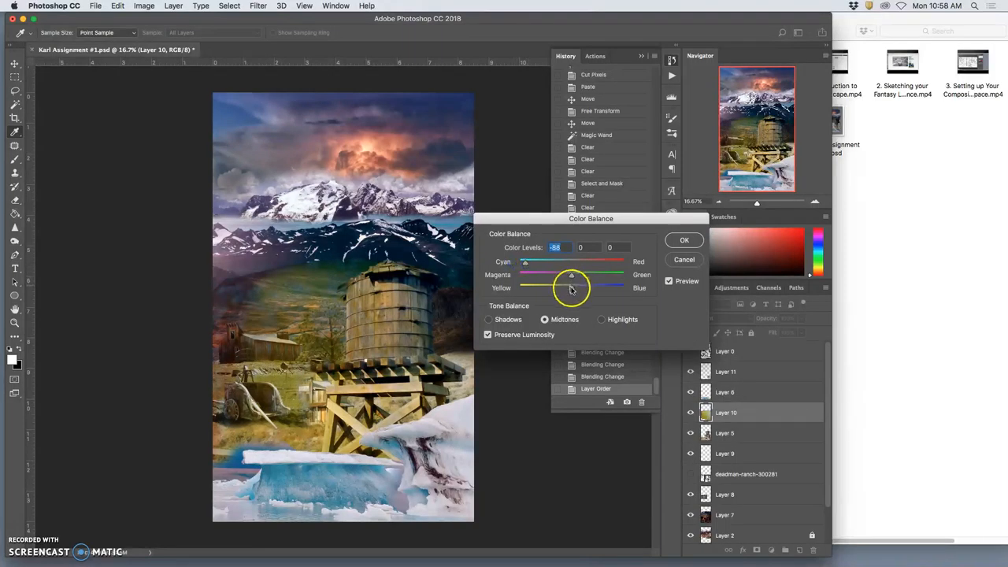
pyautogui.moveTo(572, 288); pyautogui.dragTo(629, 288)
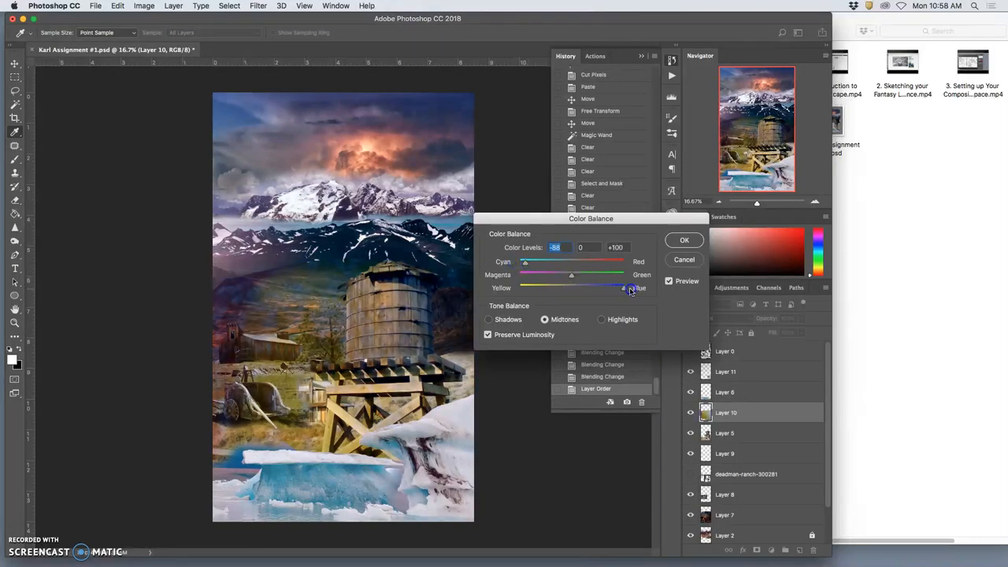
pyautogui.moveTo(624, 289); pyautogui.dragTo(622, 289)
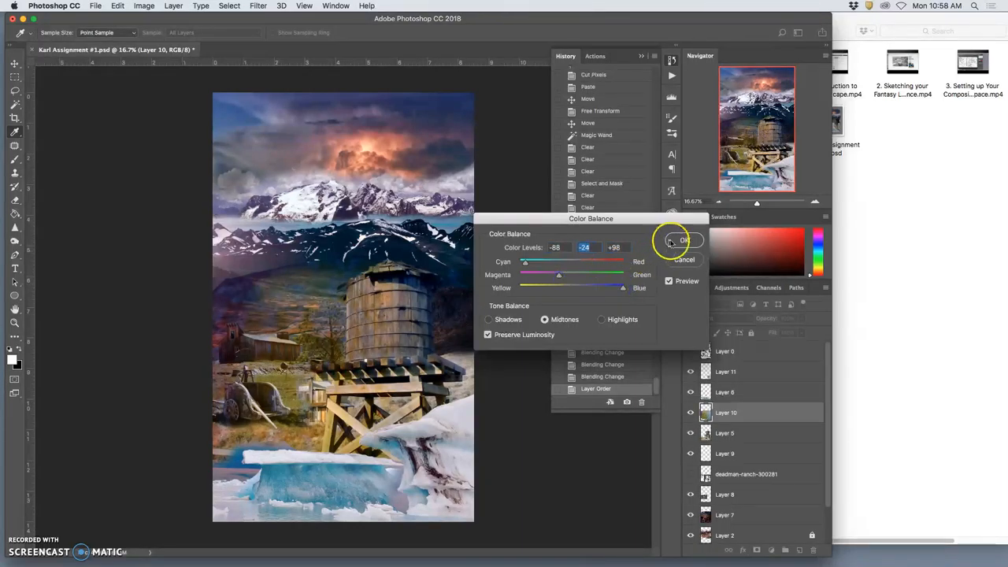
pyautogui.click(683, 240)
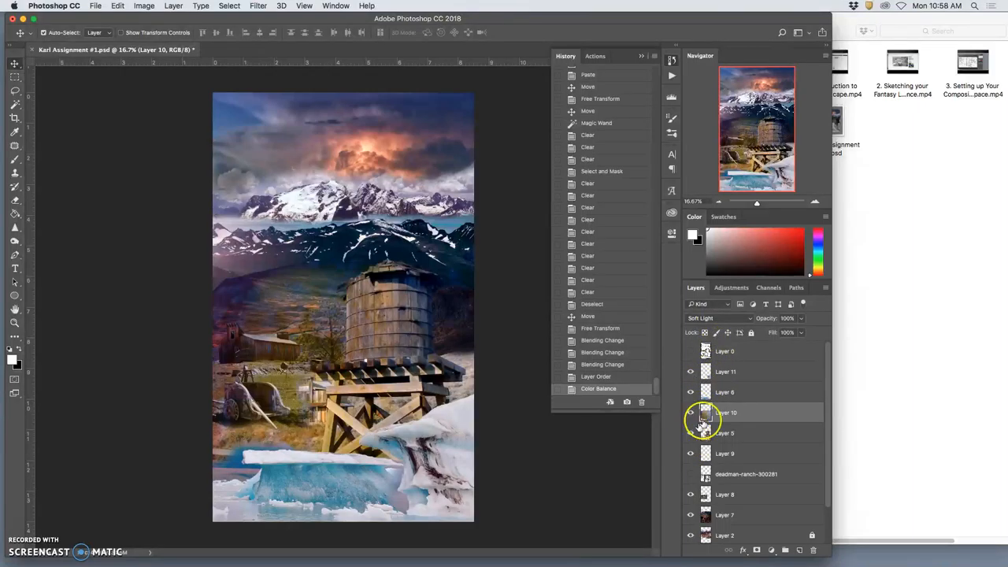
pyautogui.click(716, 318)
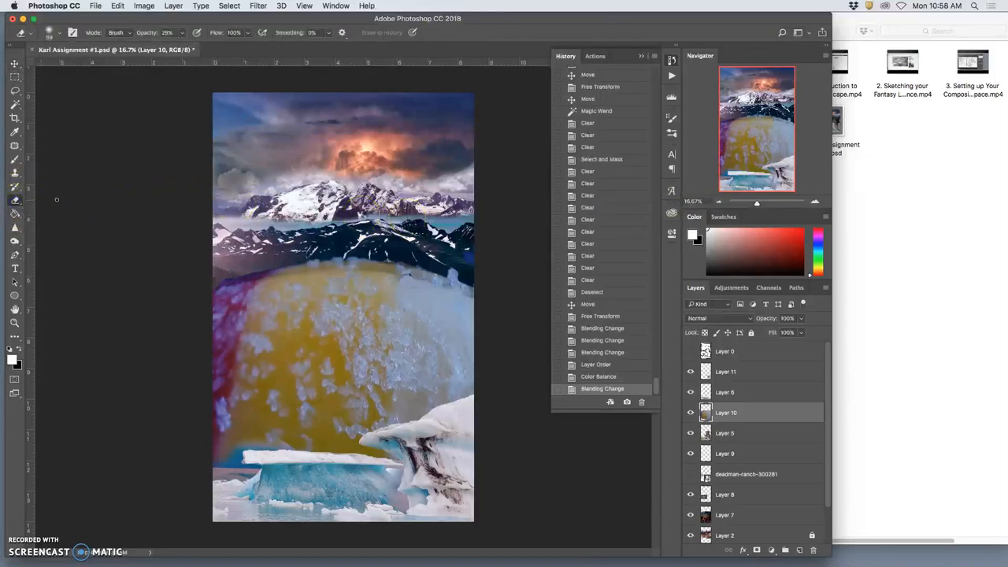
# Enlarge the Eraser brush to 412 and erase the ice layer's top edge below the mountains
pyautogui.click(49, 33)
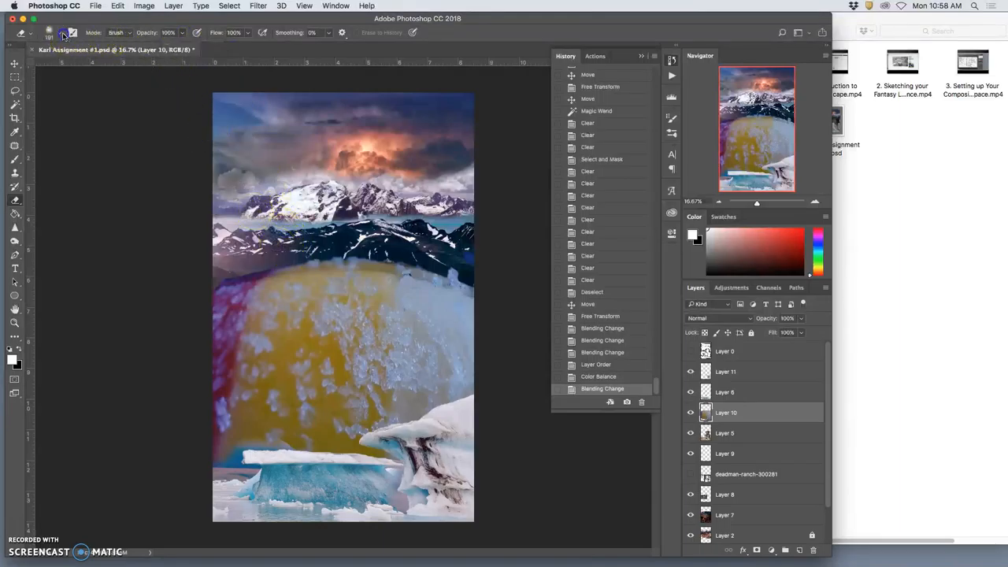
pyautogui.click(73, 33)
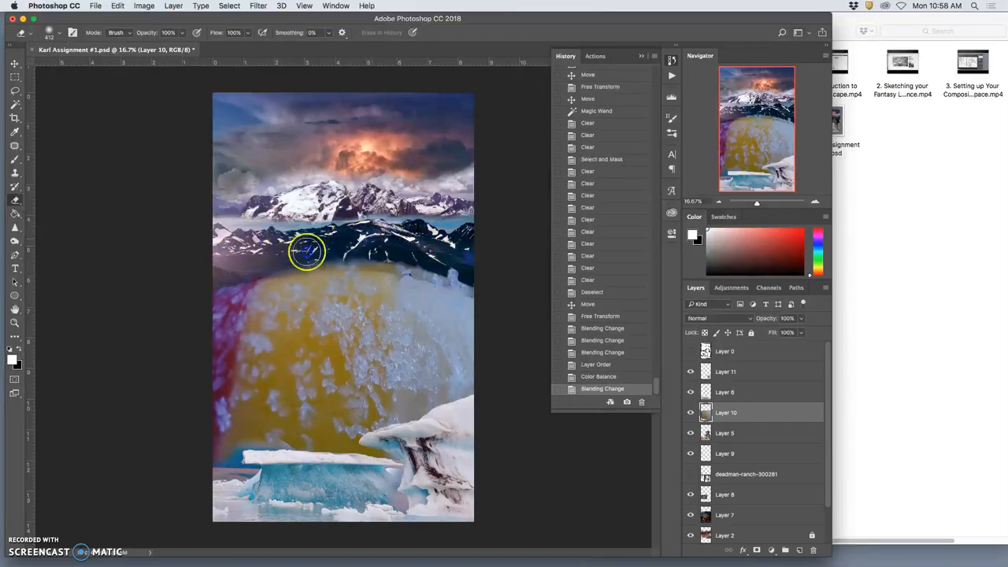
pyautogui.moveTo(307, 250); pyautogui.dragTo(406, 261)
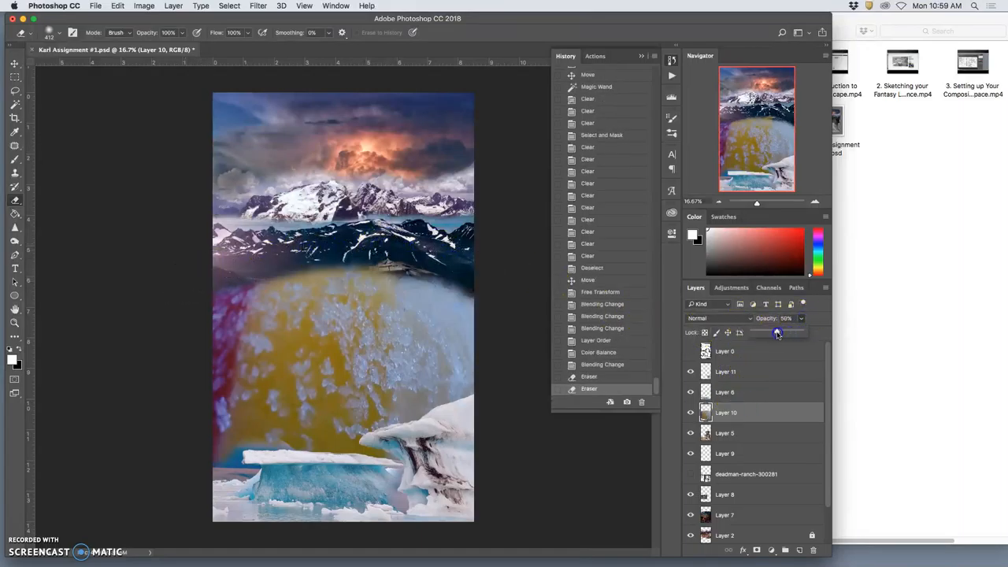
# Apply Levels 0, 0.35, 197 to the ice layer and erase more of its top edge
pyautogui.moveTo(778, 333); pyautogui.dragTo(783, 332)
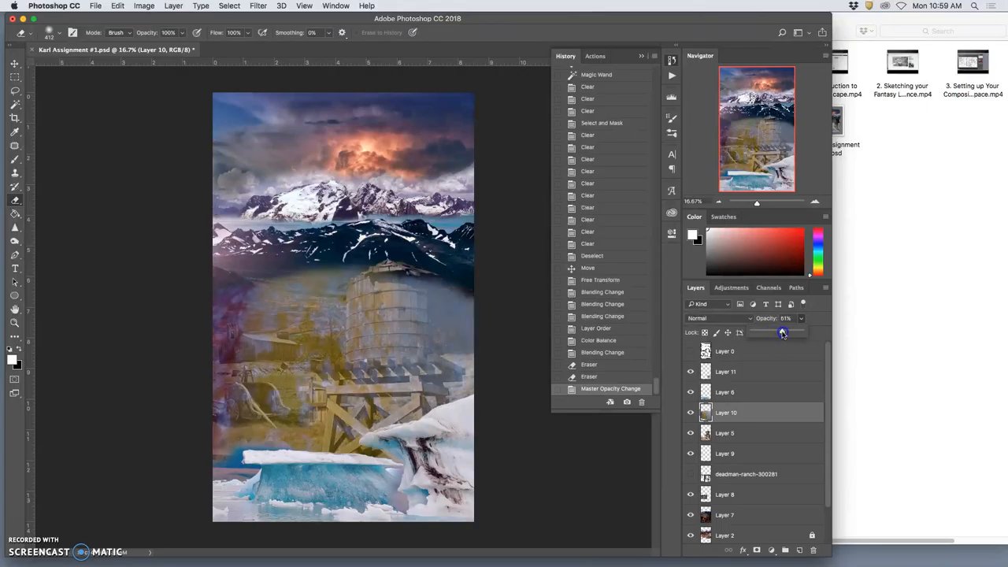
pyautogui.click(144, 6)
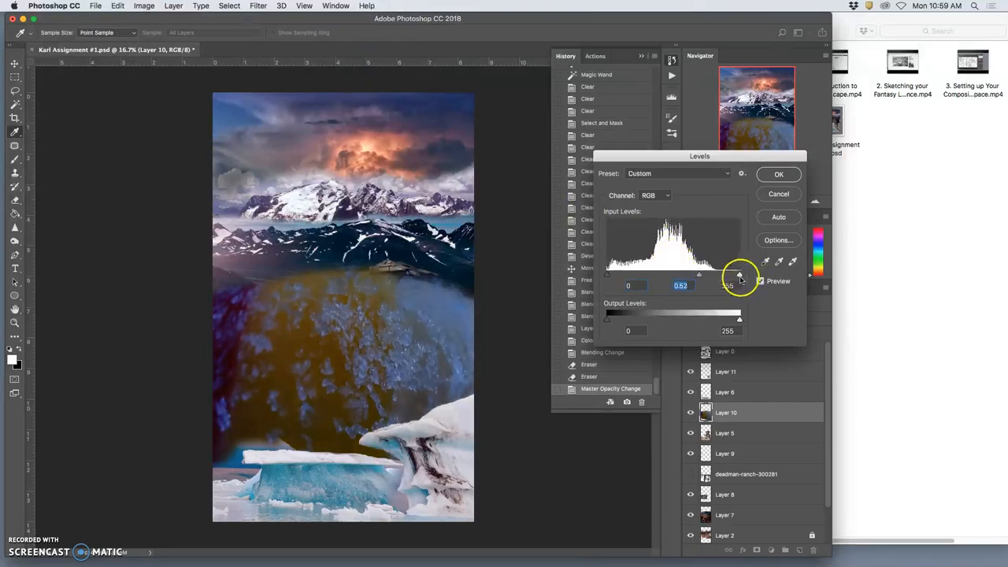
pyautogui.moveTo(740, 276); pyautogui.dragTo(731, 275)
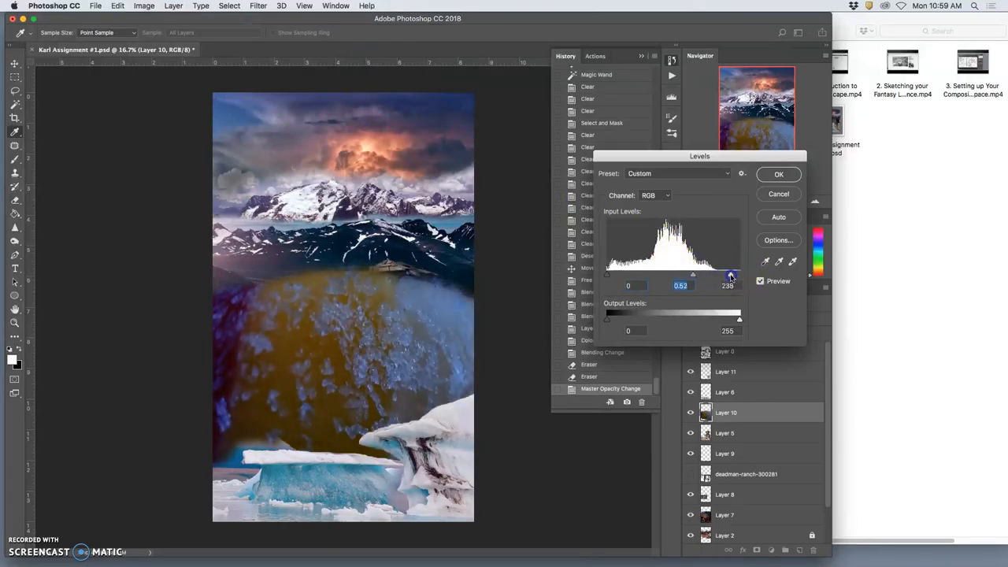
pyautogui.moveTo(731, 275); pyautogui.dragTo(723, 274)
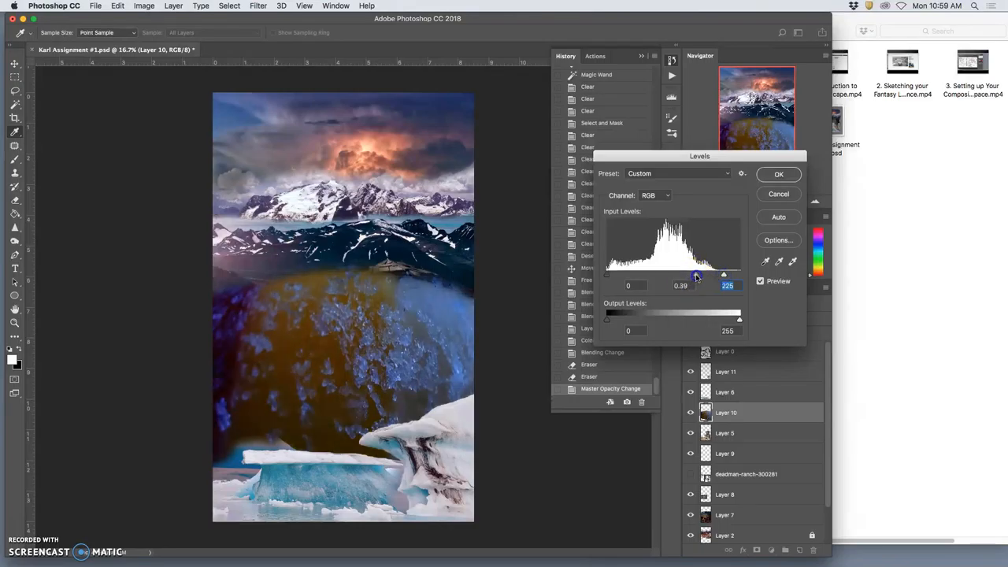
pyautogui.moveTo(723, 274); pyautogui.dragTo(709, 274)
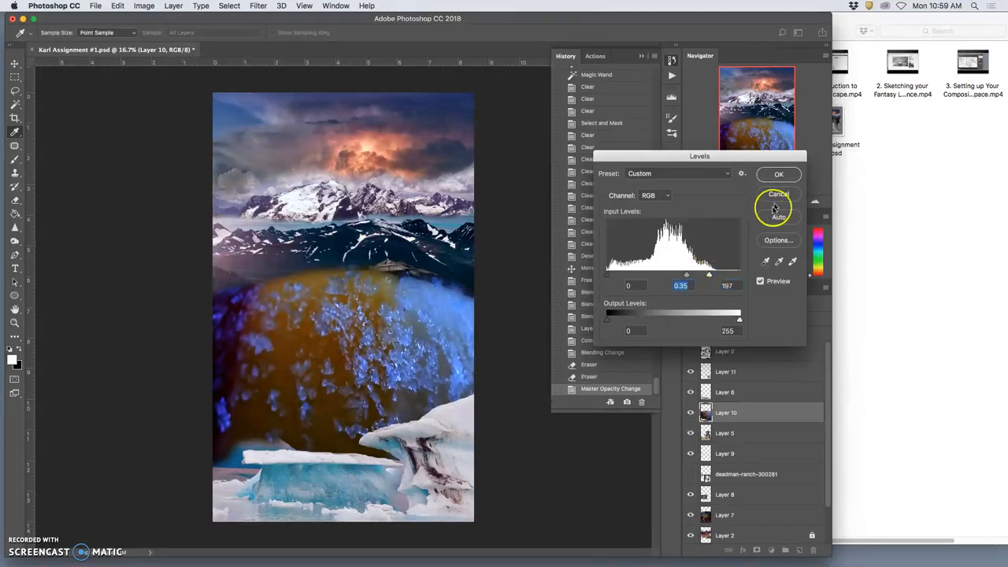
pyautogui.click(778, 174)
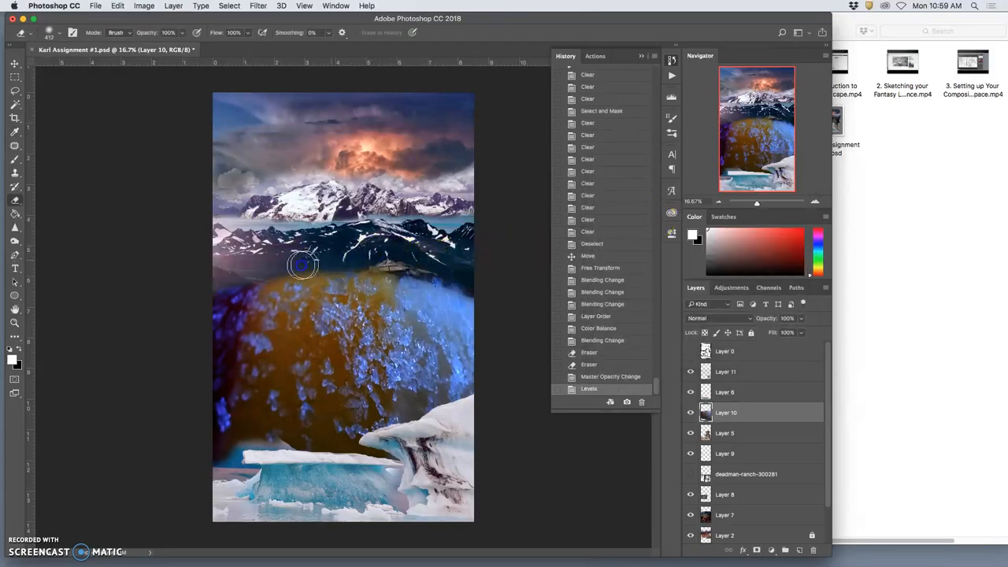
pyautogui.moveTo(303, 265); pyautogui.dragTo(451, 265)
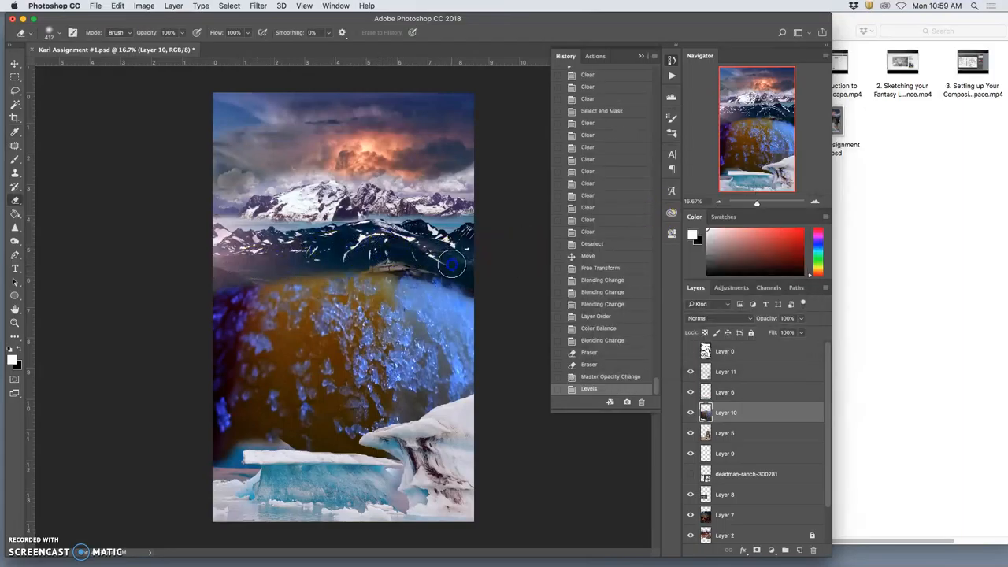
pyautogui.click(118, 5)
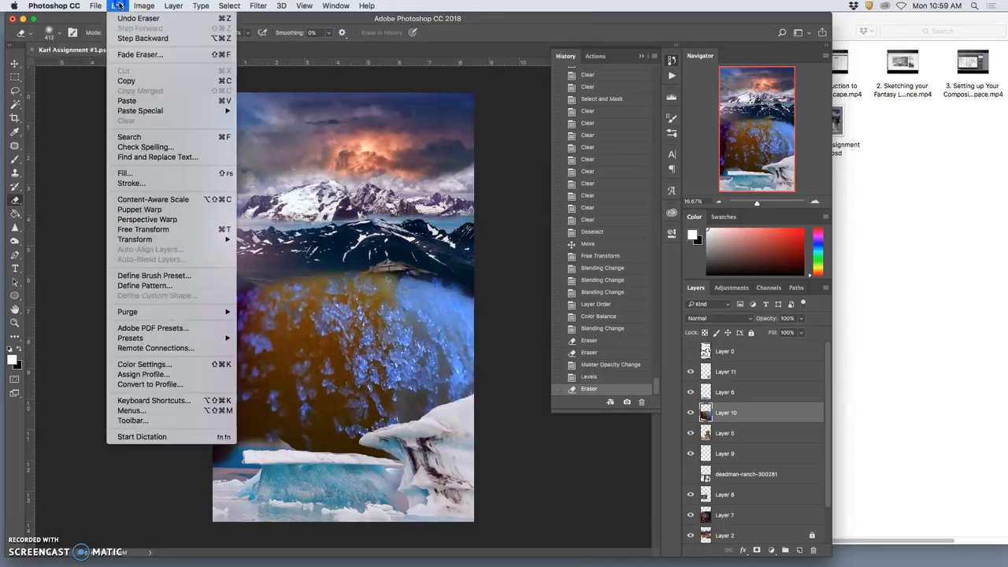
# Apply Hue/Saturation to the ice layer with Saturation -47 and Lightness +11
pyautogui.click(143, 5)
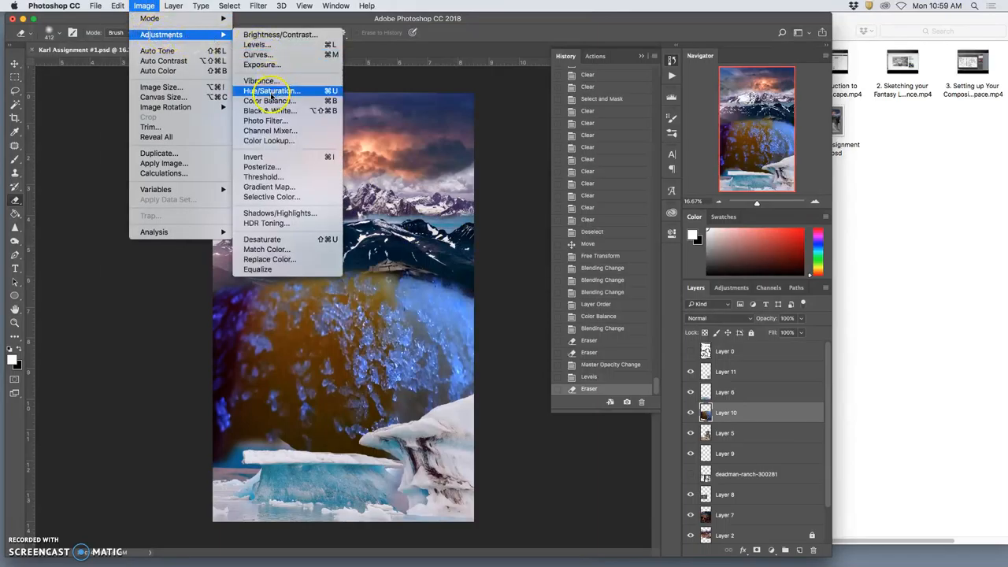
pyautogui.click(271, 91)
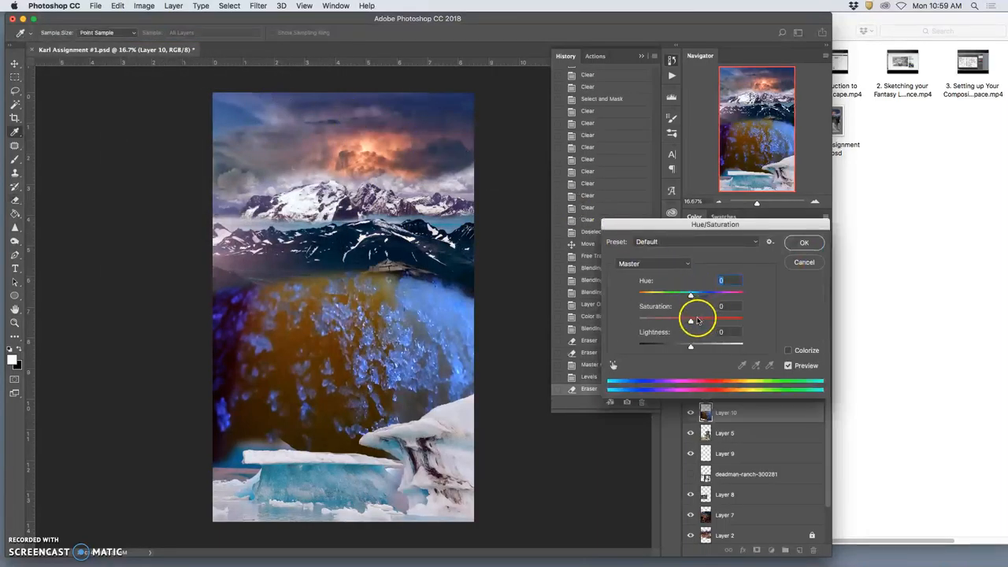
pyautogui.moveTo(691, 319); pyautogui.dragTo(667, 318)
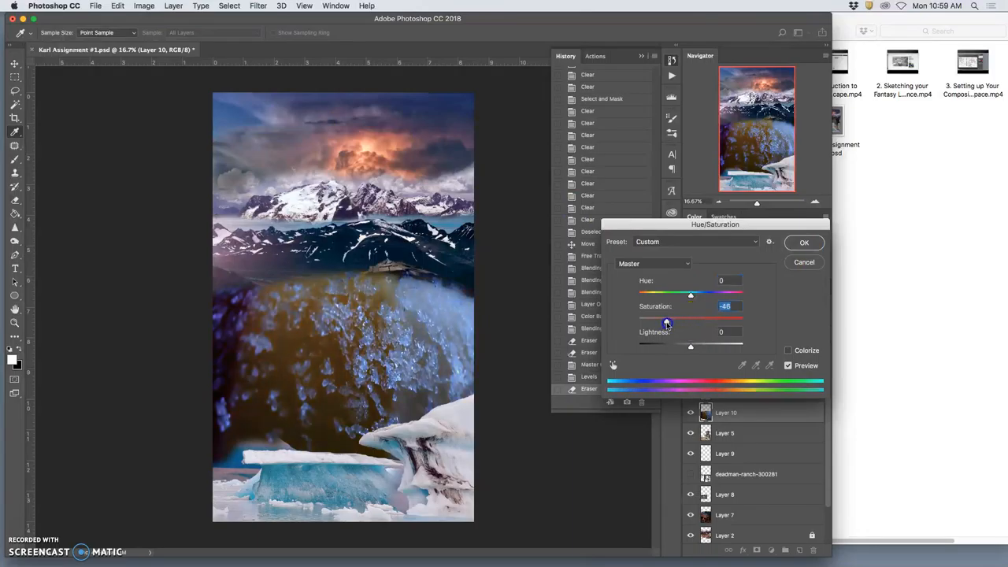
pyautogui.moveTo(667, 317); pyautogui.dragTo(669, 318)
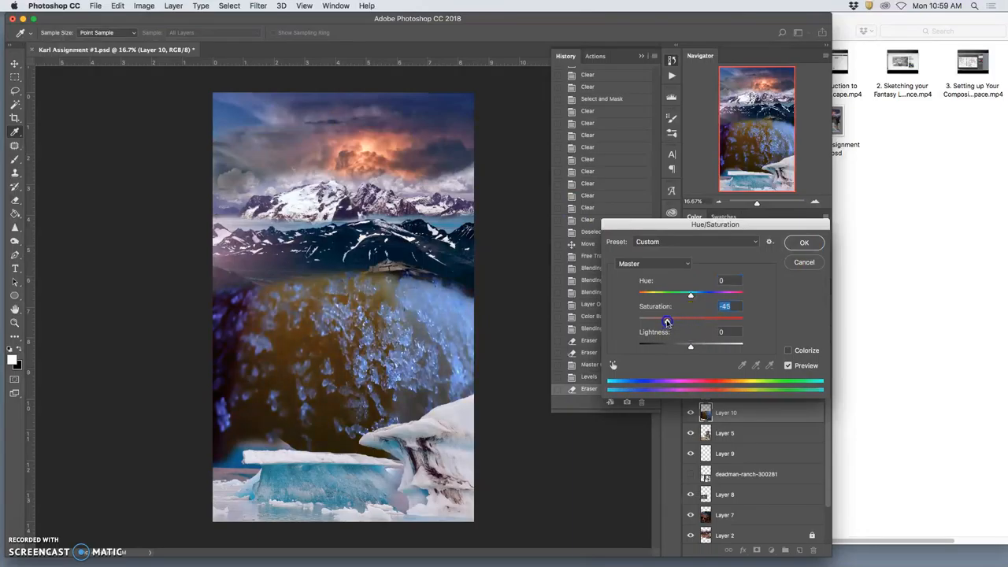
pyautogui.moveTo(667, 318); pyautogui.dragTo(669, 319)
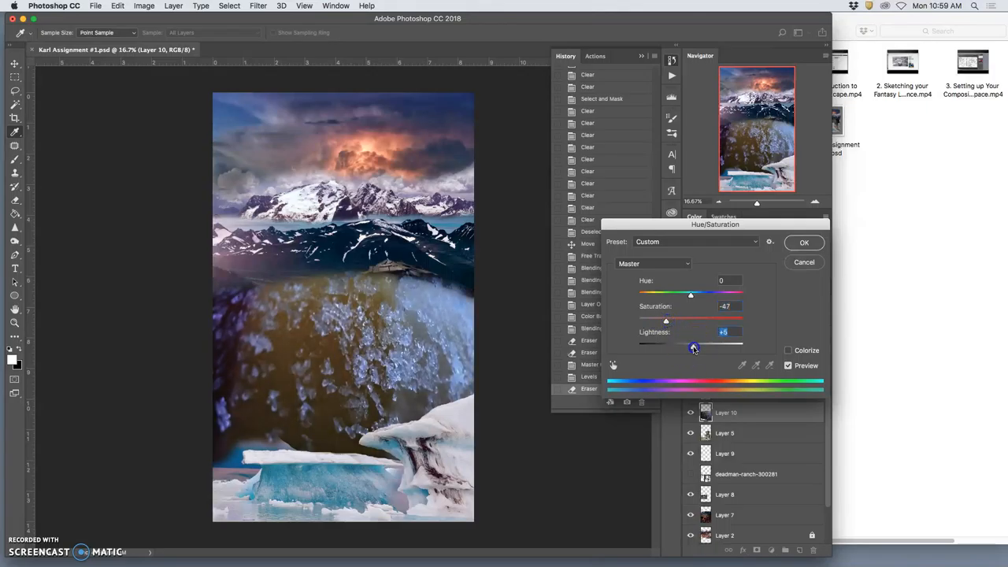
pyautogui.moveTo(693, 346); pyautogui.dragTo(742, 346)
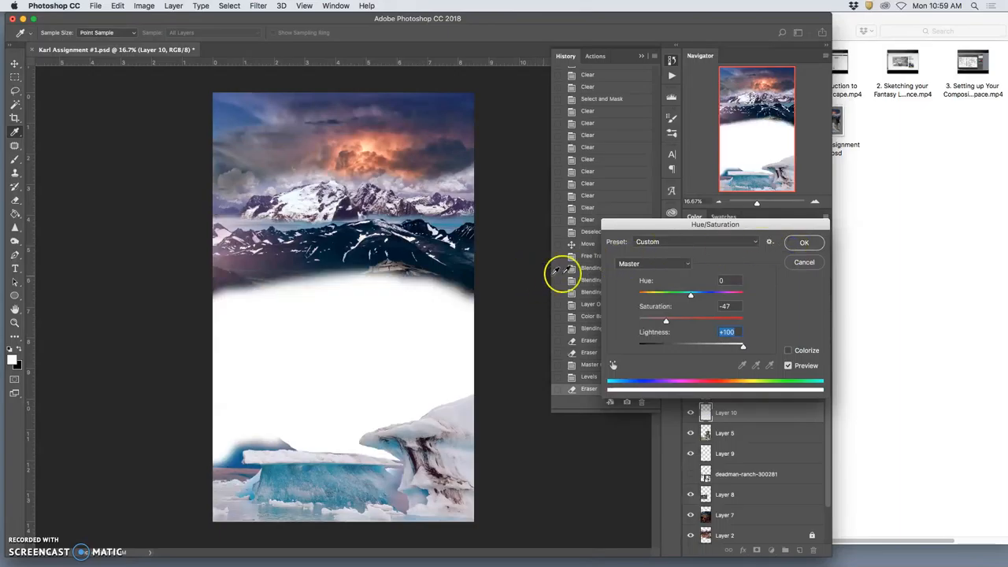
pyautogui.moveTo(741, 346); pyautogui.dragTo(696, 346)
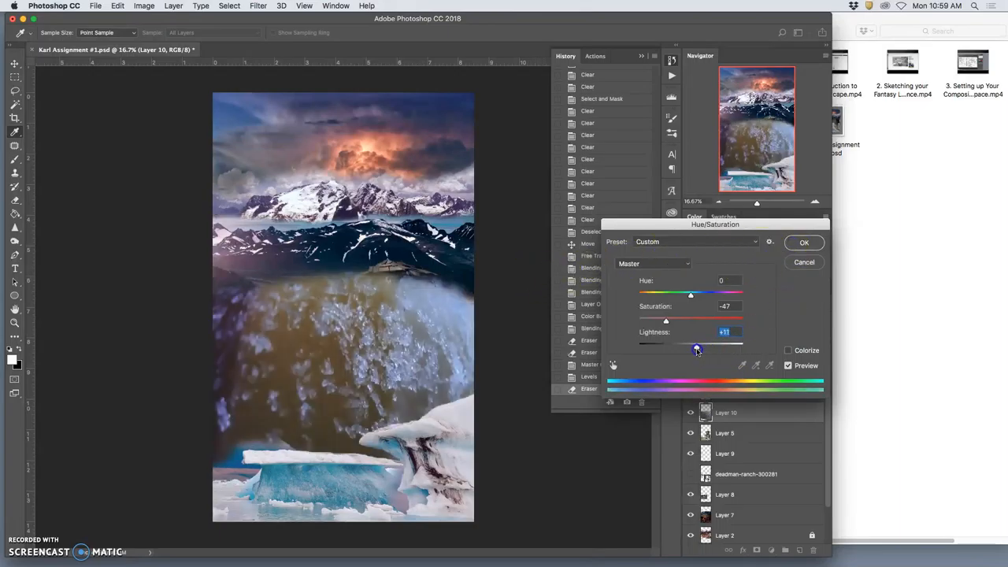
pyautogui.moveTo(697, 348); pyautogui.dragTo(688, 348)
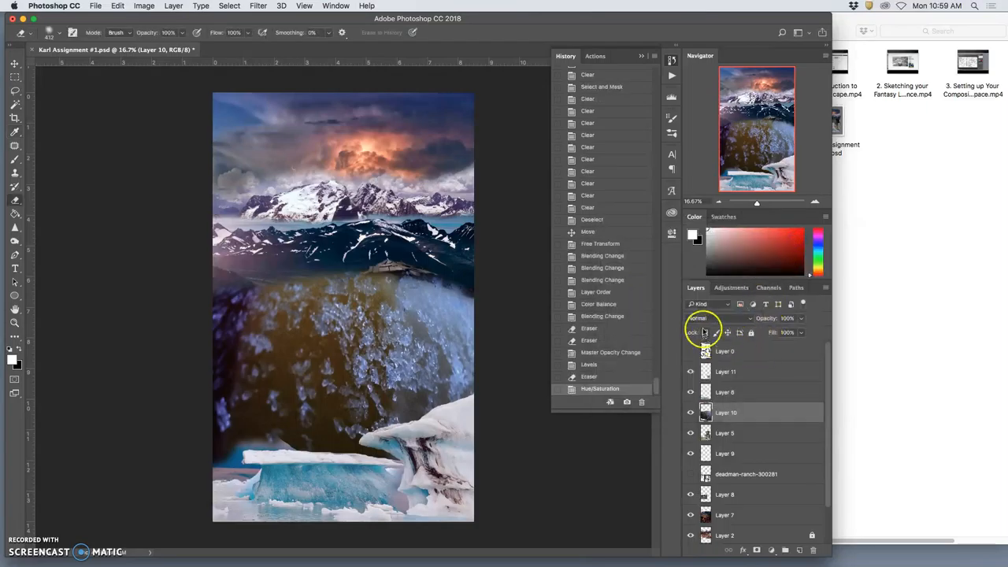
# Try lower opacity, Linear Light and Pin Light on Layer 10, then settle on Overlay at 100%
pyautogui.click(705, 319)
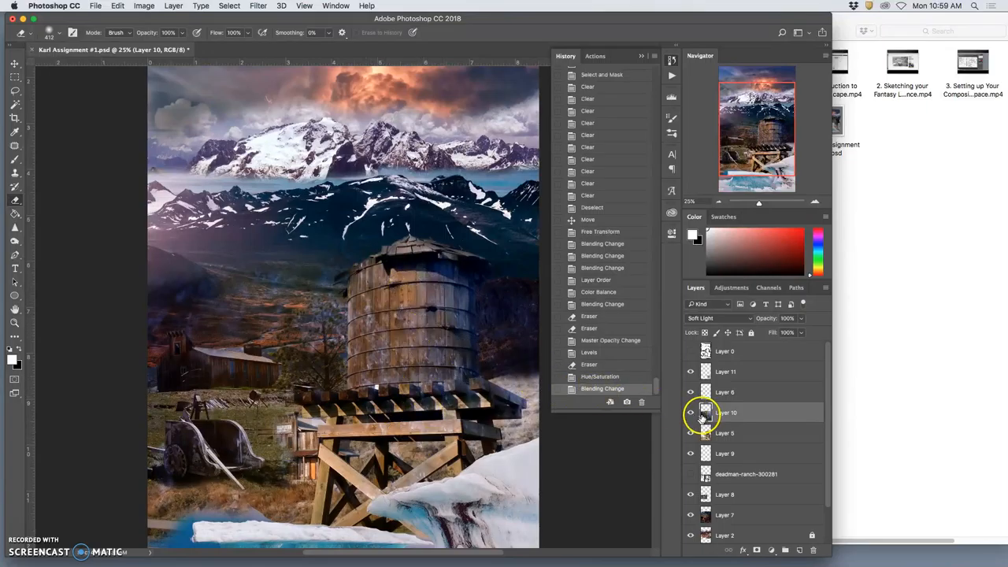
pyautogui.click(718, 318)
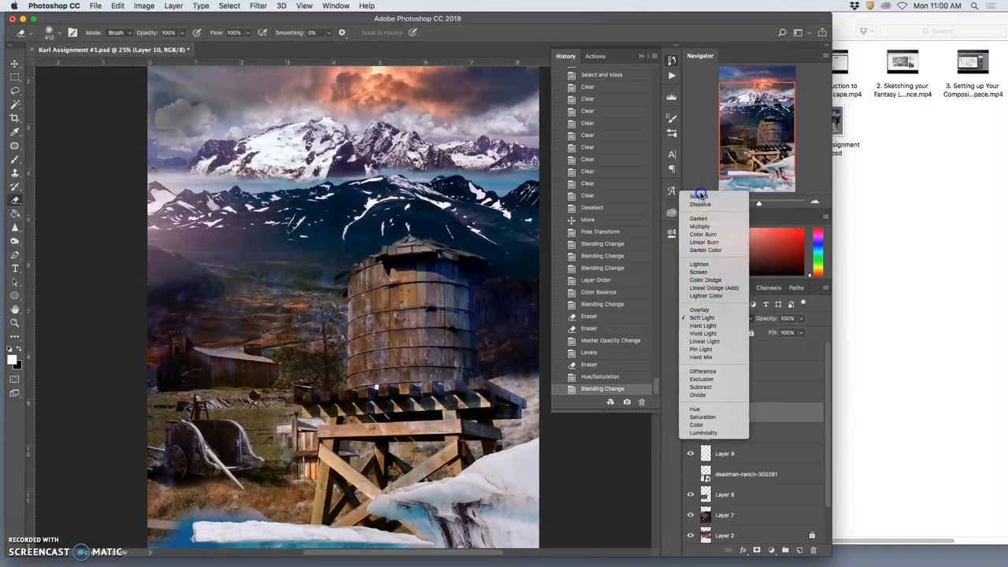
pyautogui.click(699, 196)
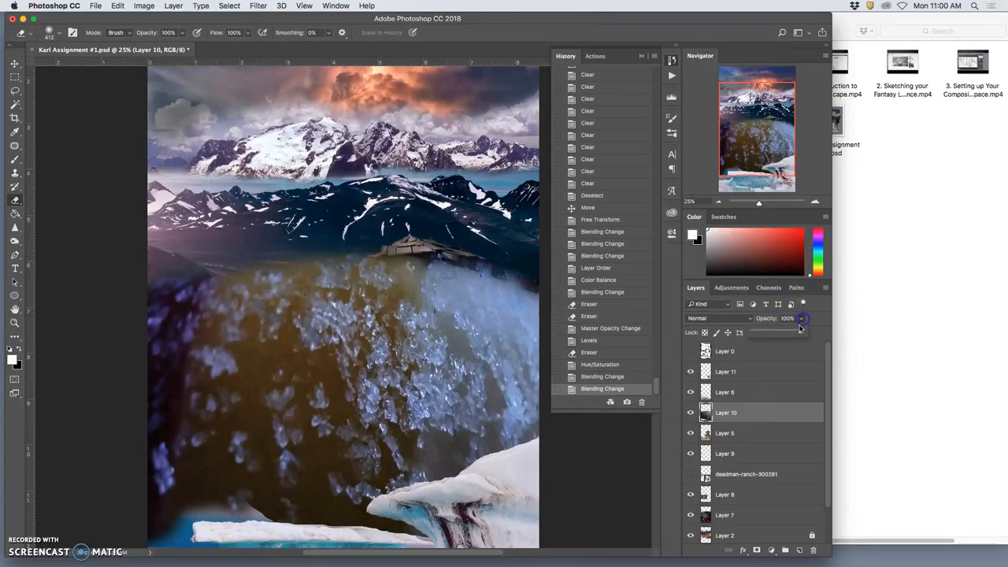
pyautogui.moveTo(799, 332); pyautogui.dragTo(780, 332)
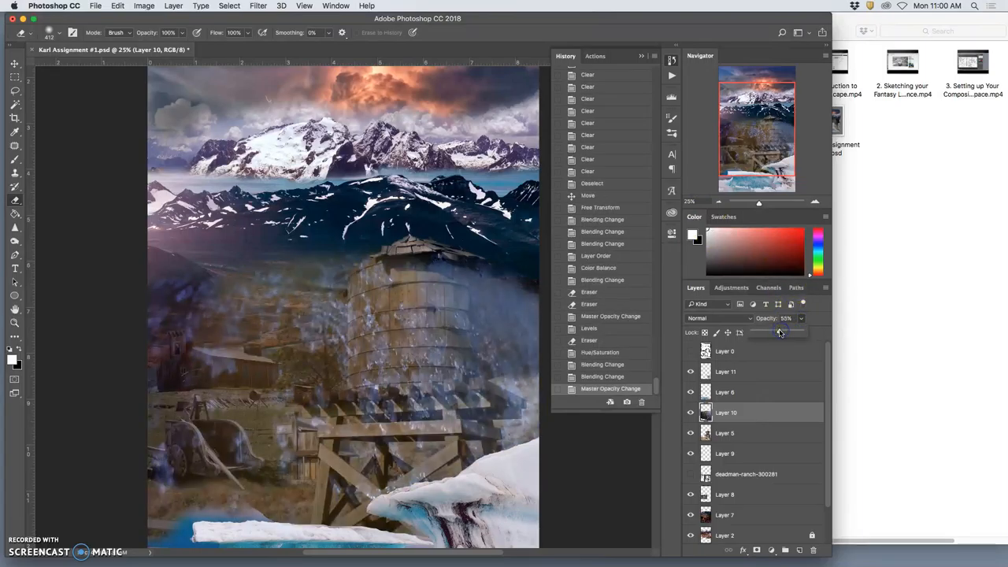
pyautogui.click(717, 318)
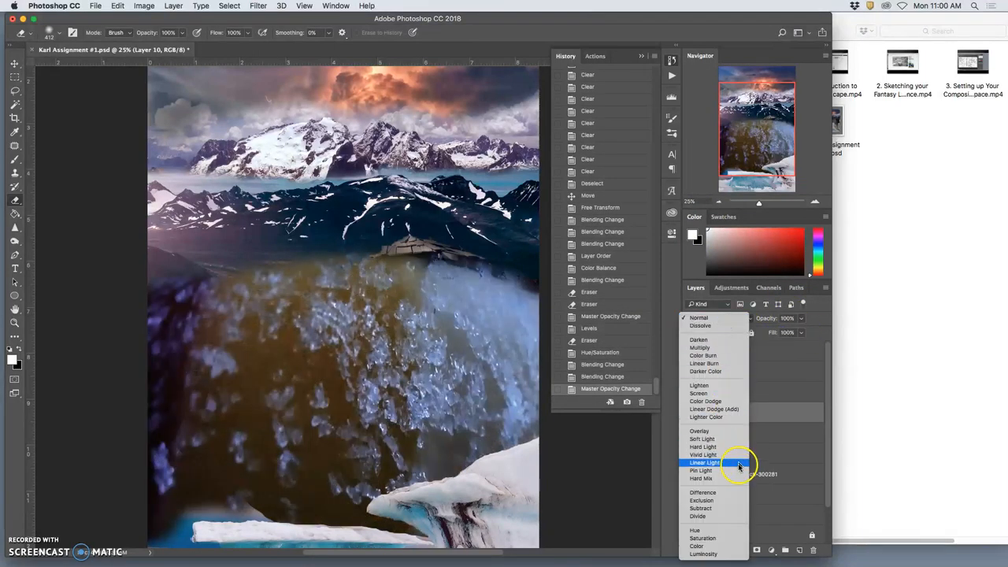
pyautogui.click(700, 471)
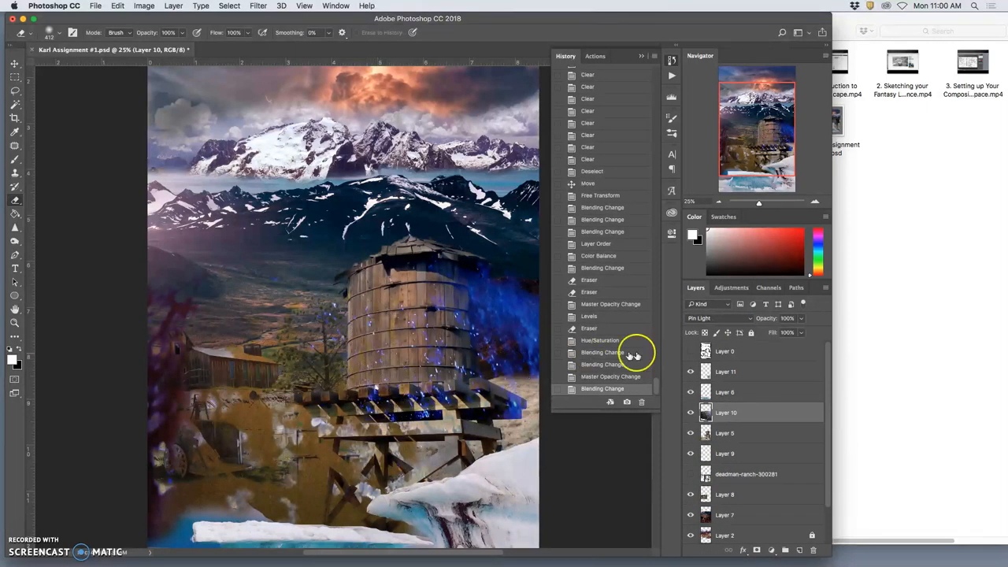
pyautogui.click(719, 318)
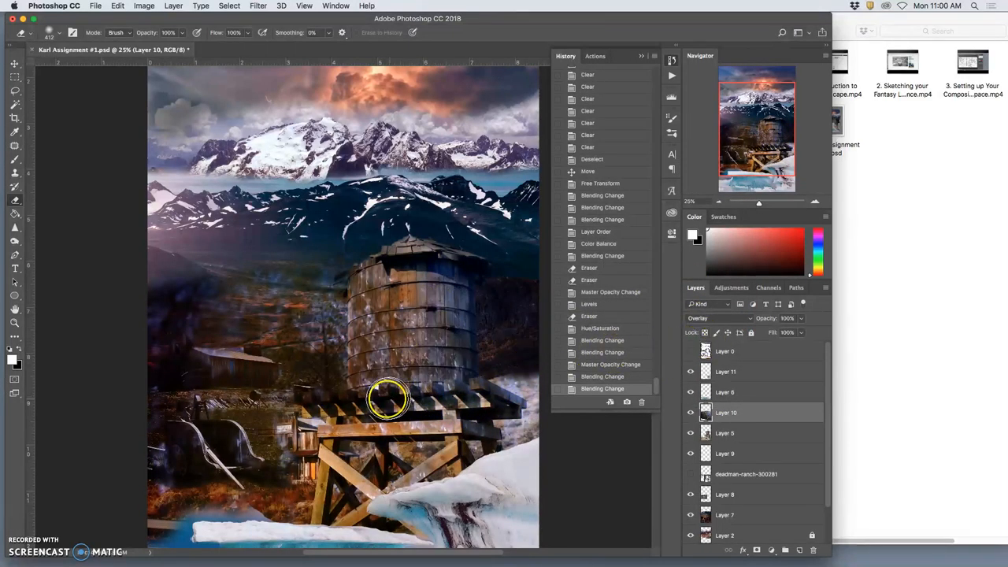
pyautogui.moveTo(260, 264)
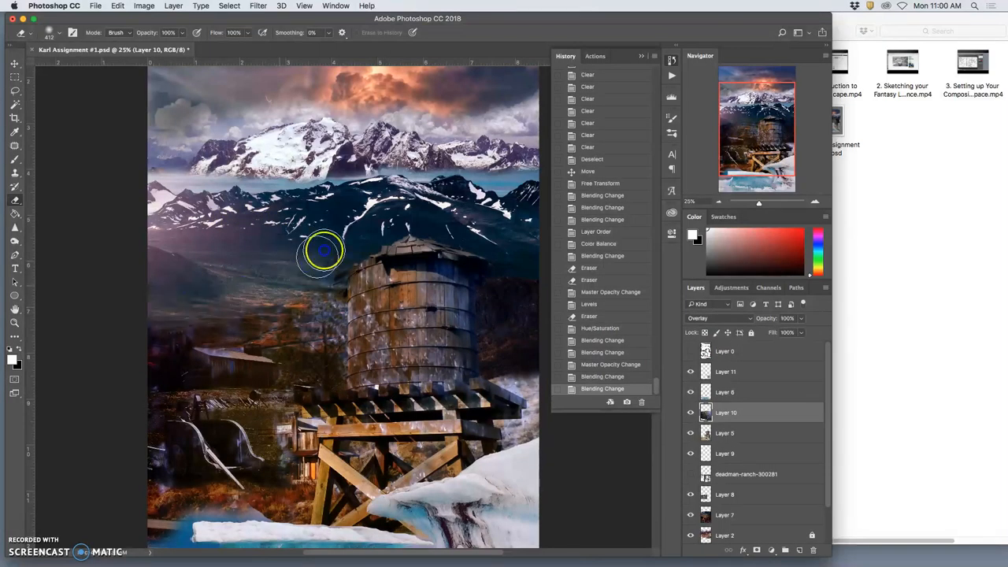
# Erase crystal and ranch texture at 42% opacity around the cart, tower slope and platform
pyautogui.moveTo(323, 250); pyautogui.dragTo(277, 357)
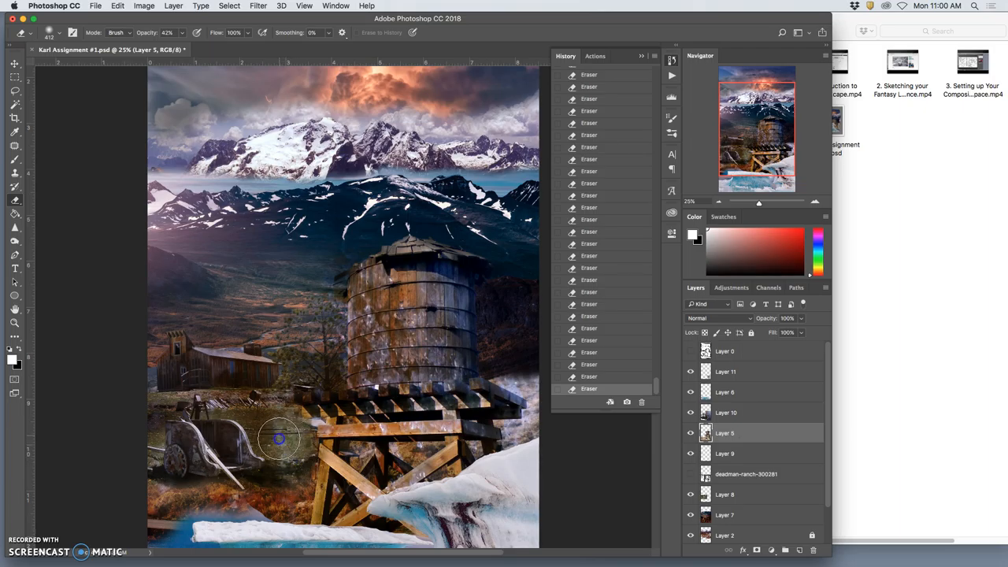
pyautogui.moveTo(281, 438); pyautogui.dragTo(260, 453)
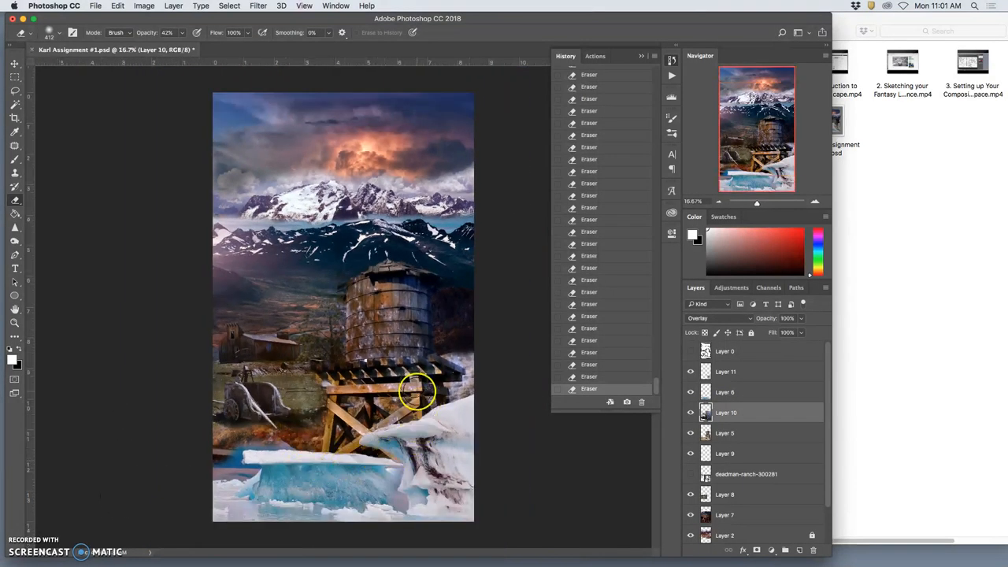
pyautogui.moveTo(417, 394); pyautogui.dragTo(331, 339)
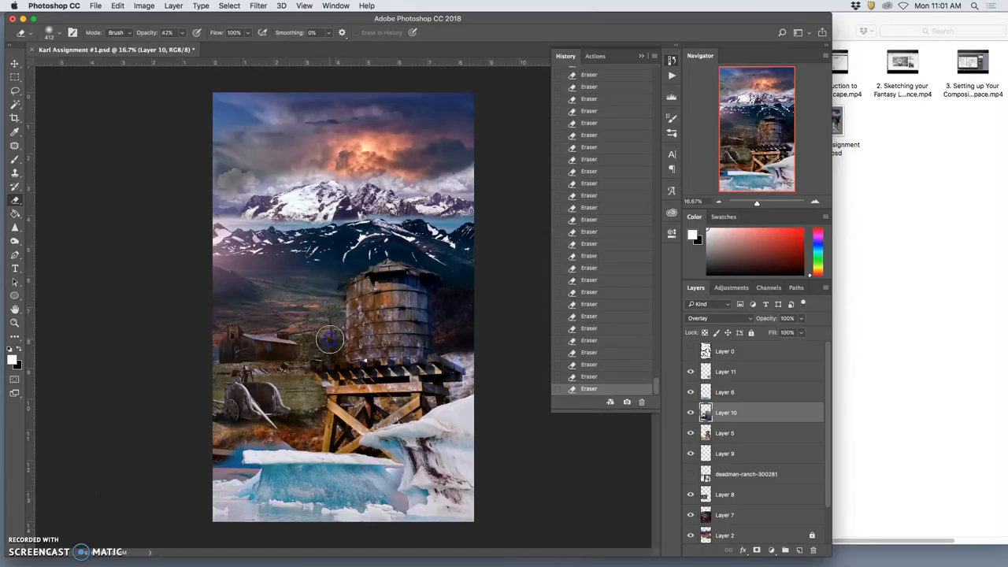
pyautogui.moveTo(330, 338); pyautogui.dragTo(370, 422)
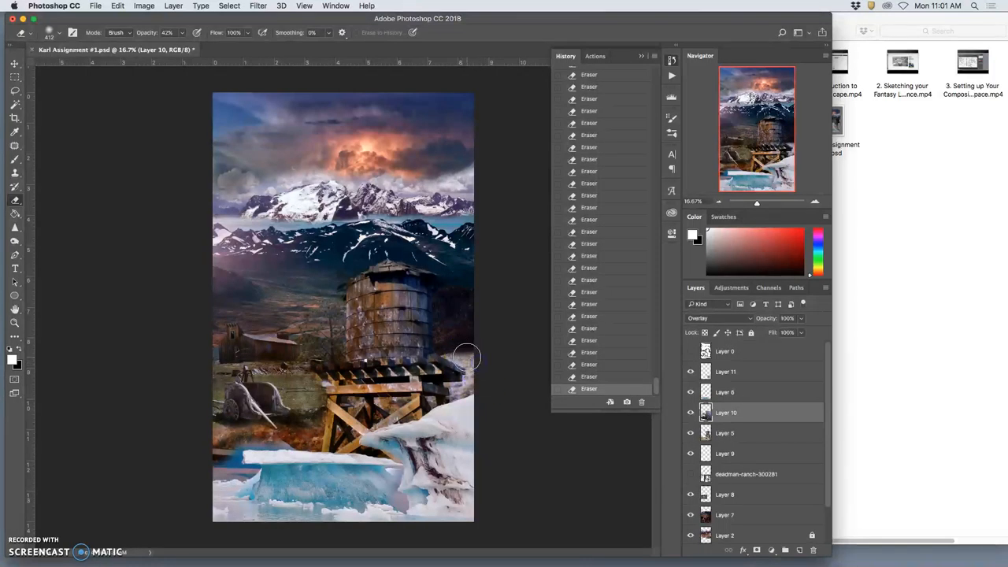
pyautogui.moveTo(465, 289)
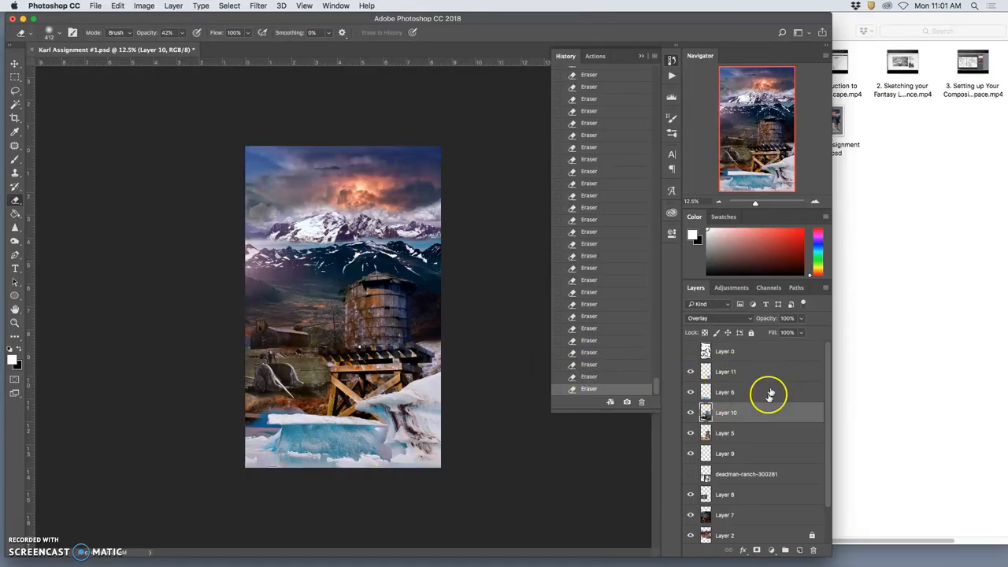
# Lower Layer 10's opacity to about 58%, then hide the layer
pyautogui.moveTo(796, 332); pyautogui.dragTo(789, 332)
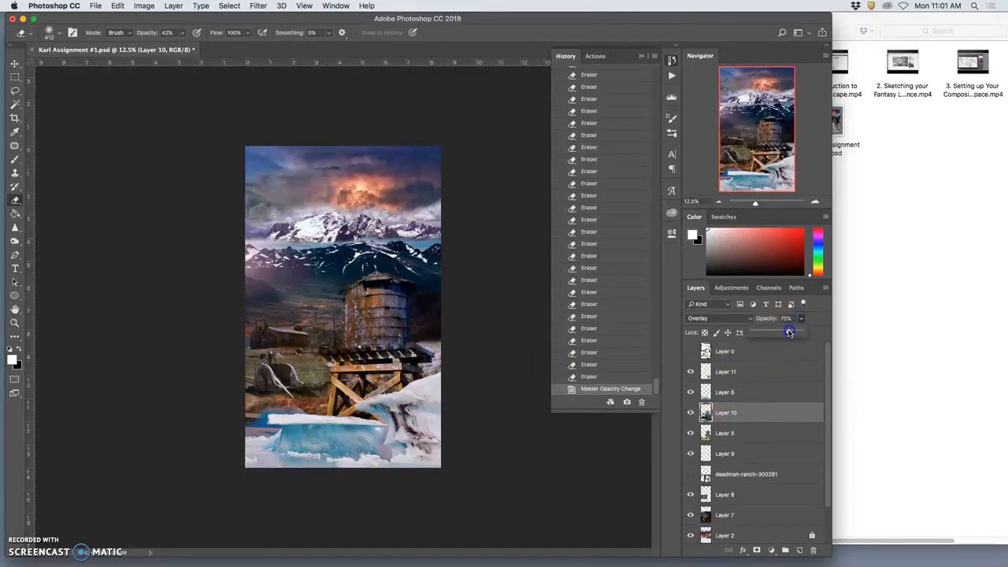
pyautogui.moveTo(789, 331); pyautogui.dragTo(781, 331)
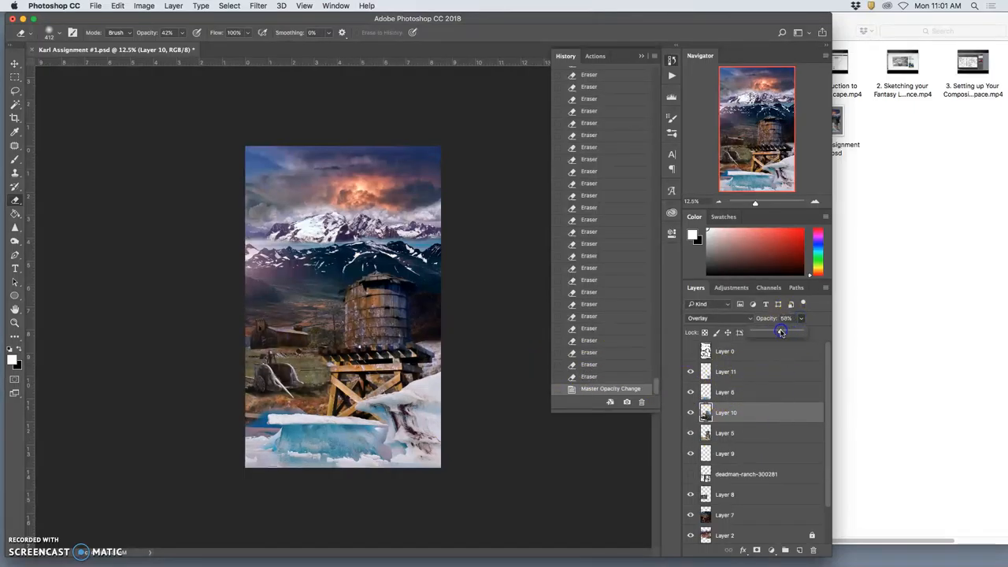
pyautogui.moveTo(781, 331); pyautogui.dragTo(781, 332)
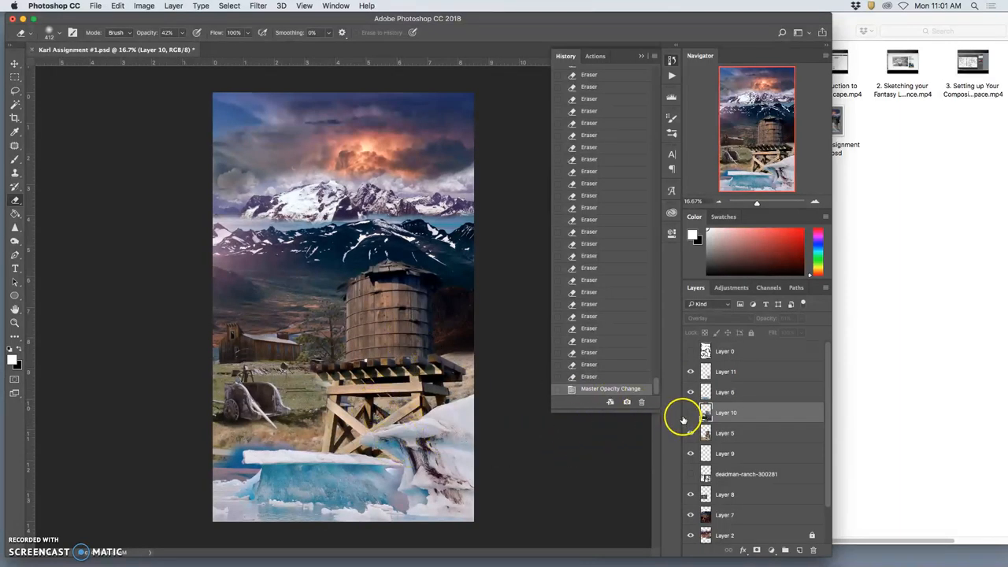
pyautogui.click(690, 412)
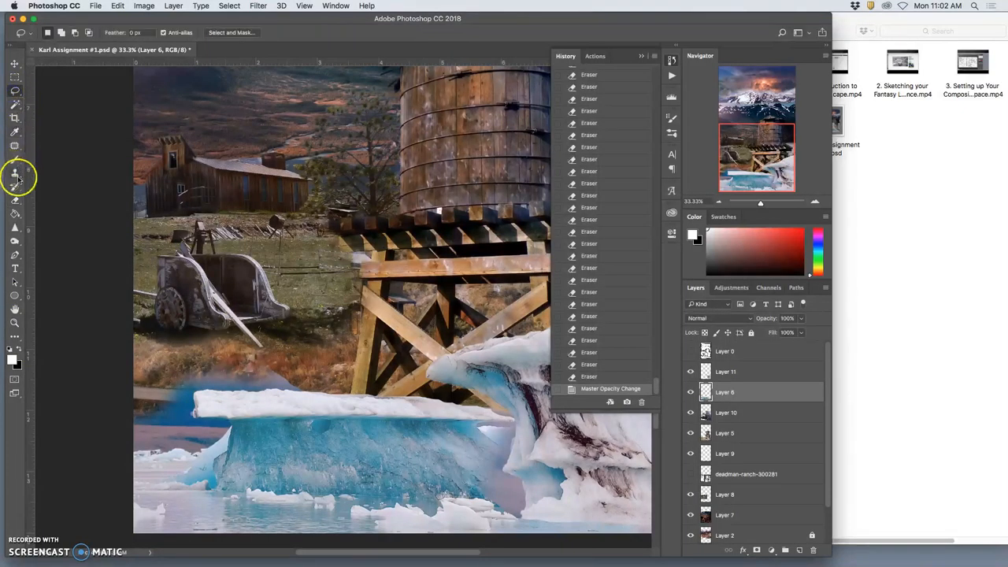
pyautogui.moveTo(14, 185)
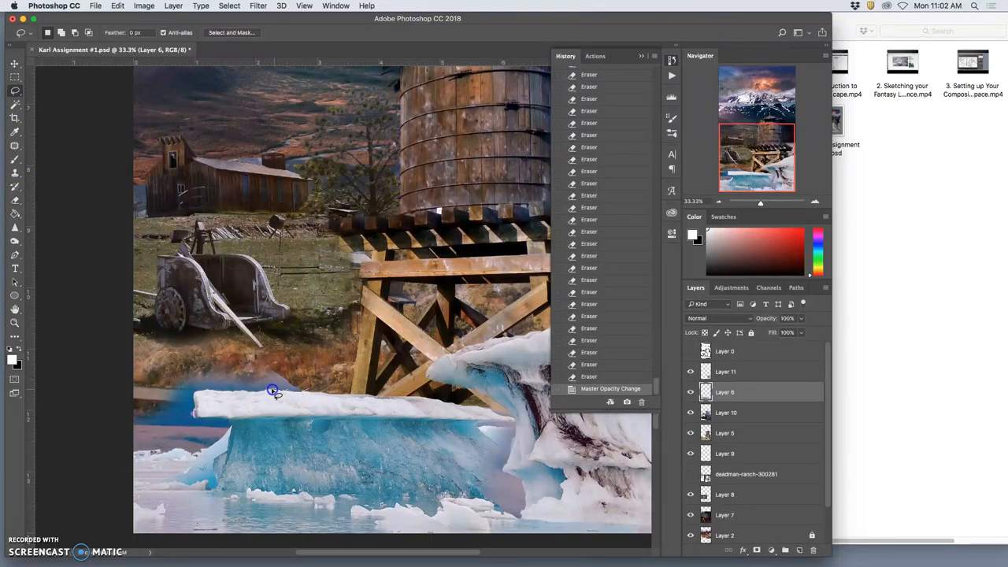
pyautogui.moveTo(243, 391)
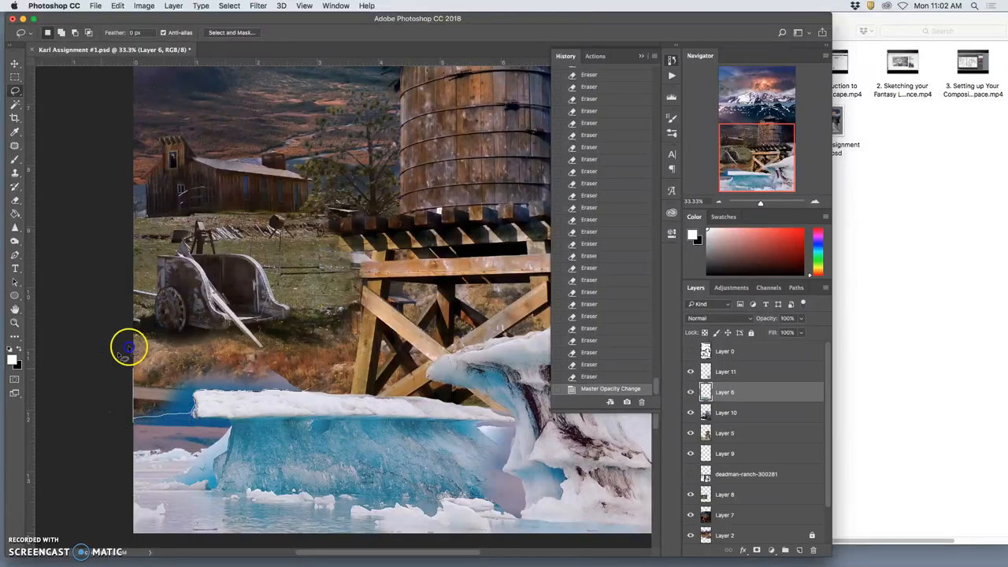
# Lasso the haze left of the ice slab on Layer 6, erase it, deselect, and erase leftovers
pyautogui.moveTo(128, 347); pyautogui.dragTo(302, 380)
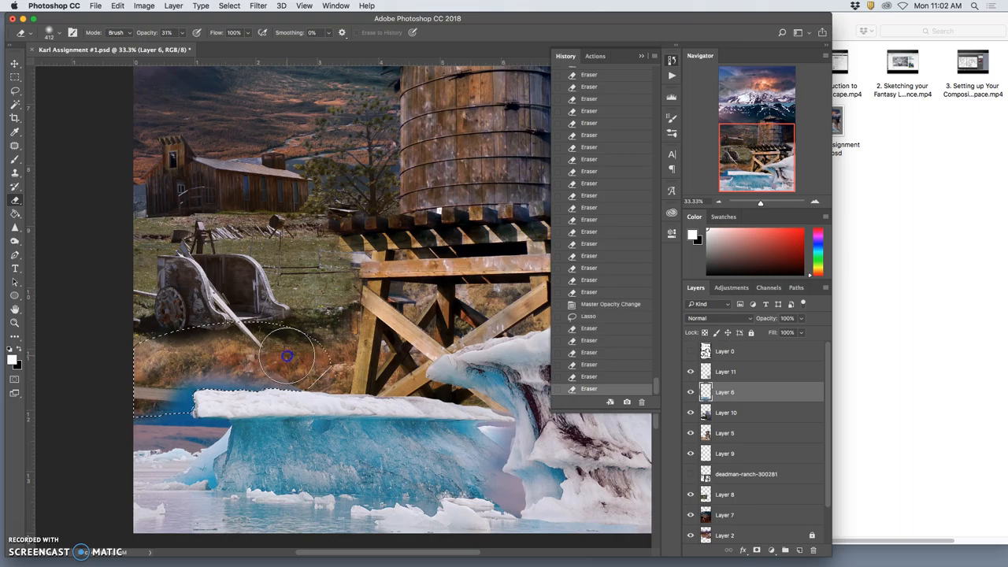
pyautogui.moveTo(288, 356); pyautogui.dragTo(189, 362)
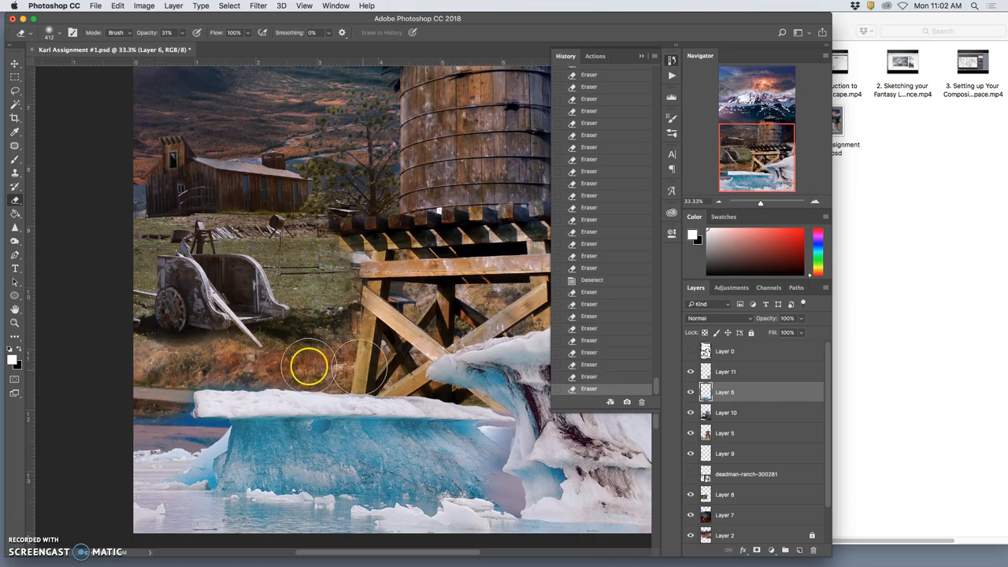
pyautogui.moveTo(307, 366); pyautogui.dragTo(291, 433)
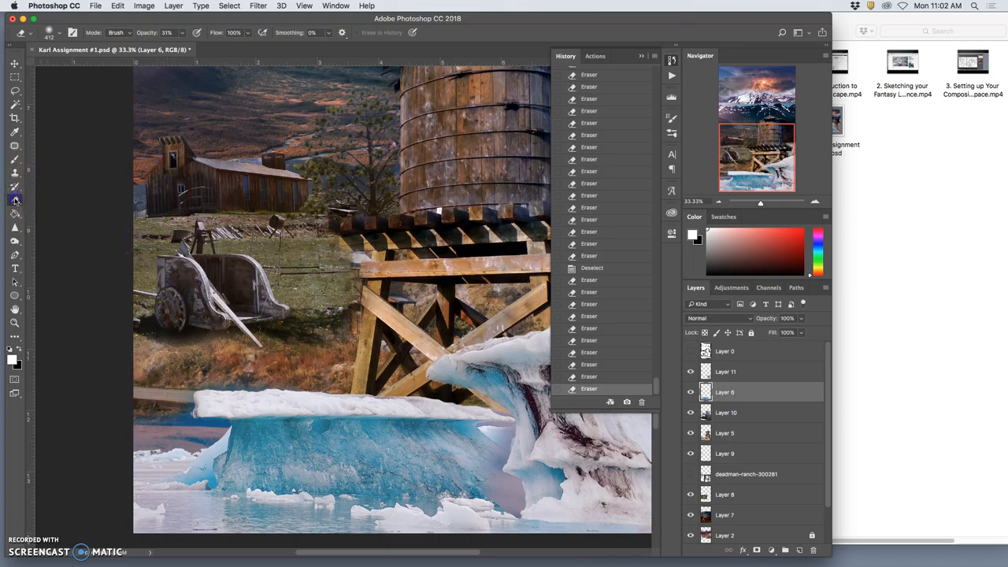
pyautogui.click(73, 32)
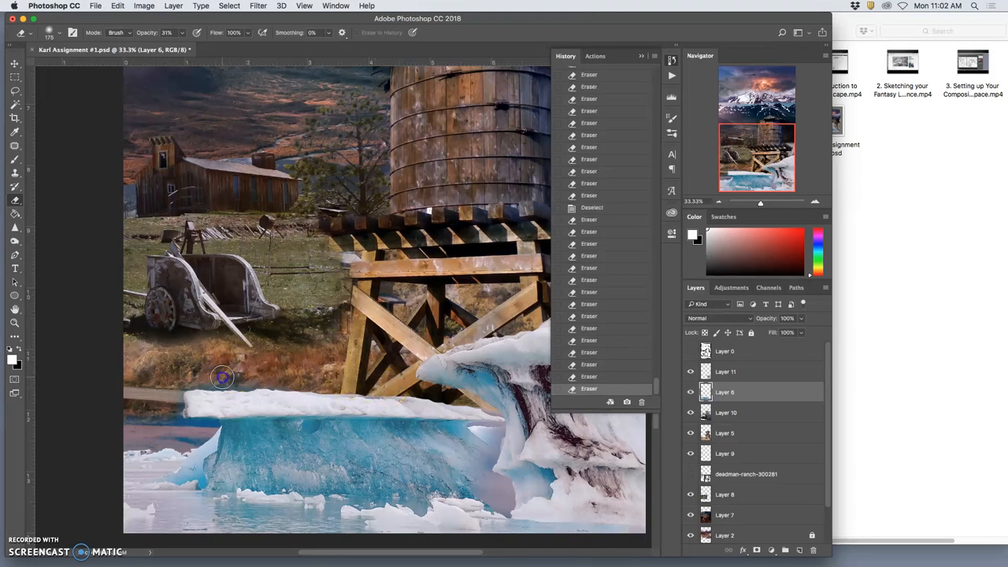
pyautogui.moveTo(223, 378); pyautogui.dragTo(203, 381)
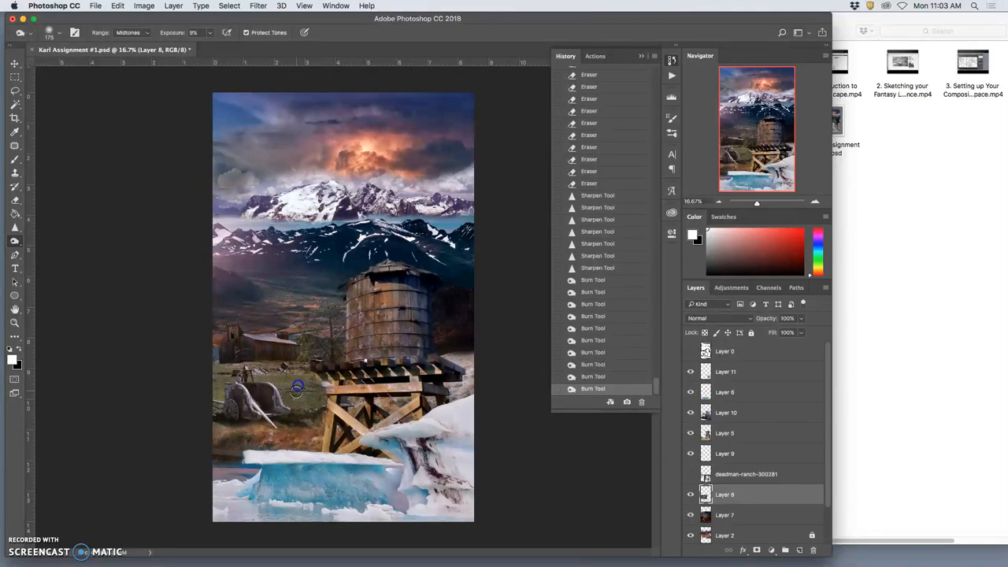
# Burn the area near the cart on Layer 8 with Midtones at 9% exposure
pyautogui.click(724, 433)
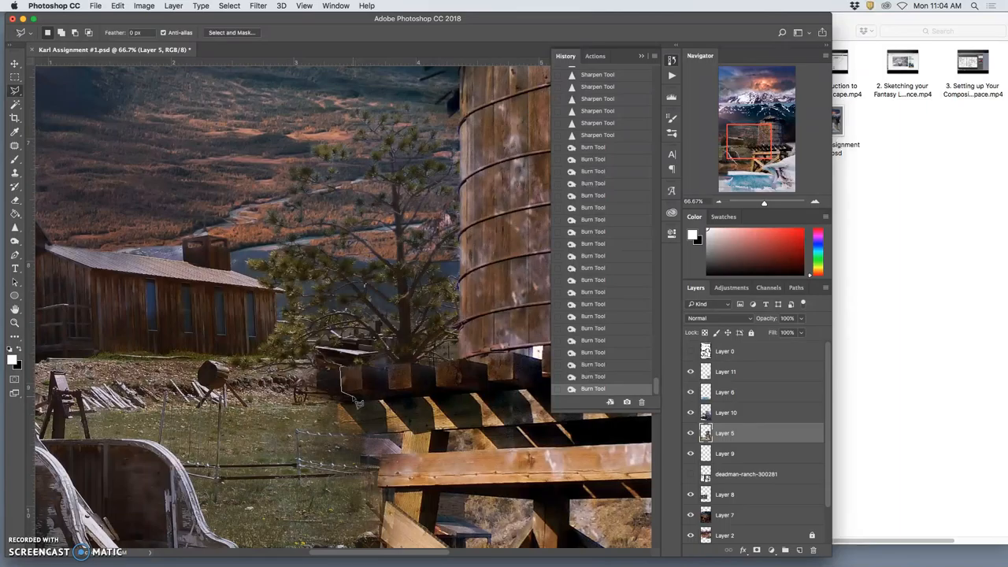
pyautogui.moveTo(340, 391)
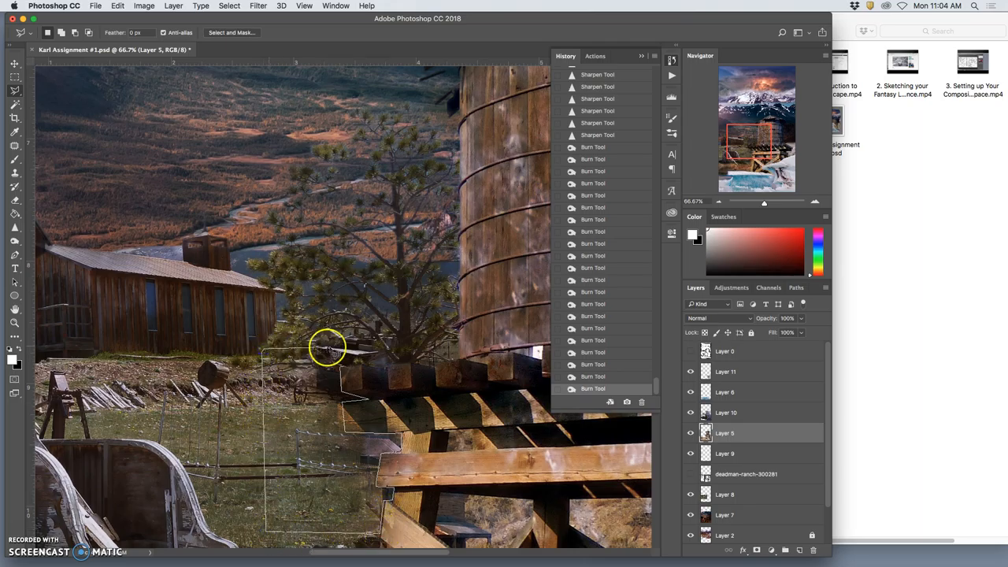
# Outline the fence patch under the pine tree with the Polygonal Lasso on Layer 5
pyautogui.click(350, 370)
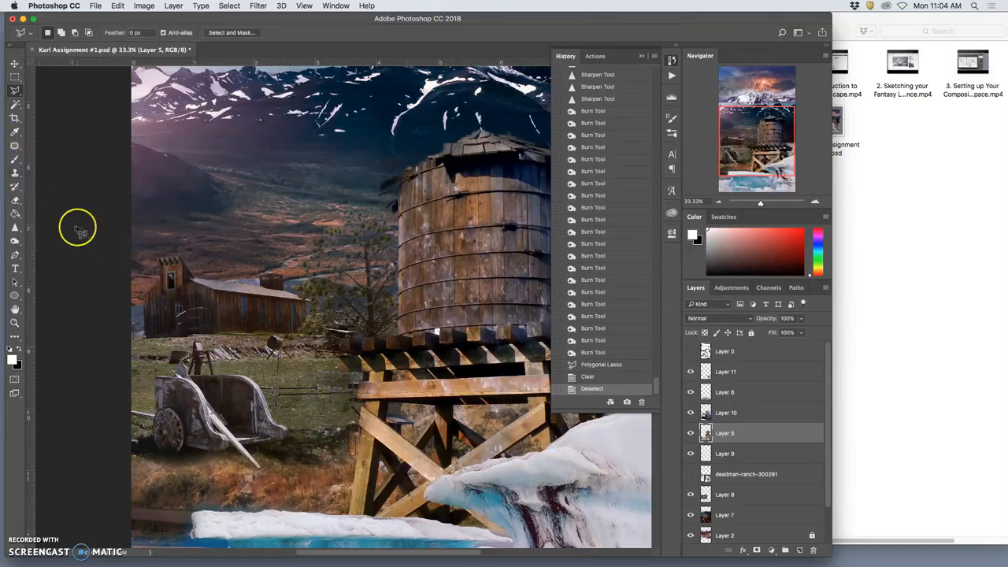
pyautogui.moveTo(18, 232)
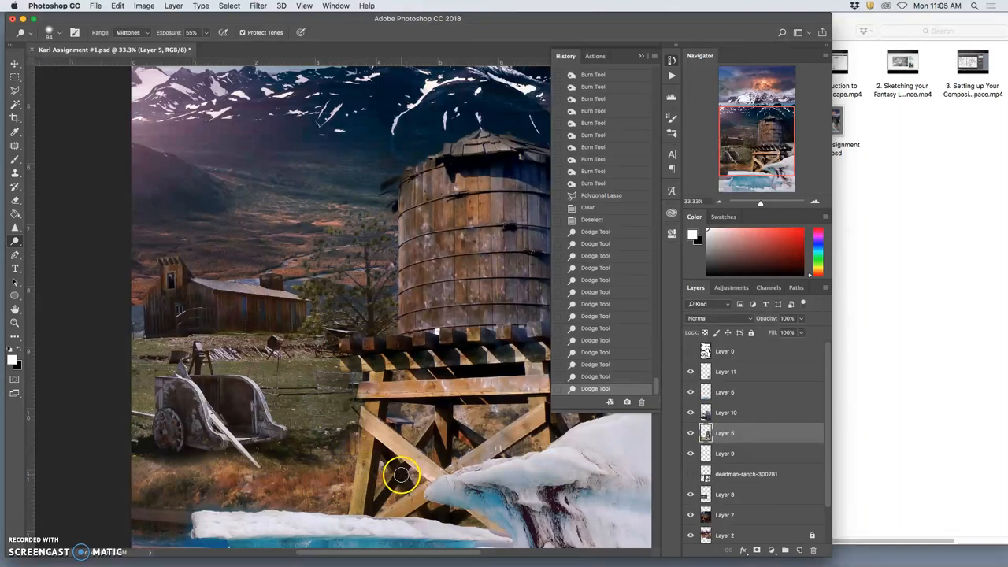
pyautogui.moveTo(412, 466)
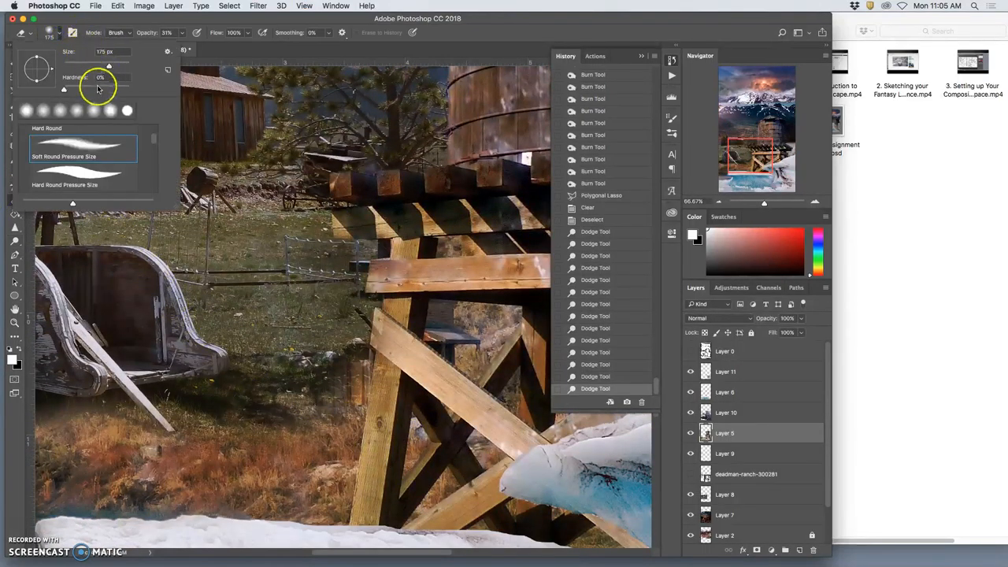
# Make the eraser fully soft and erase background between the tower's support beams
pyautogui.click(339, 362)
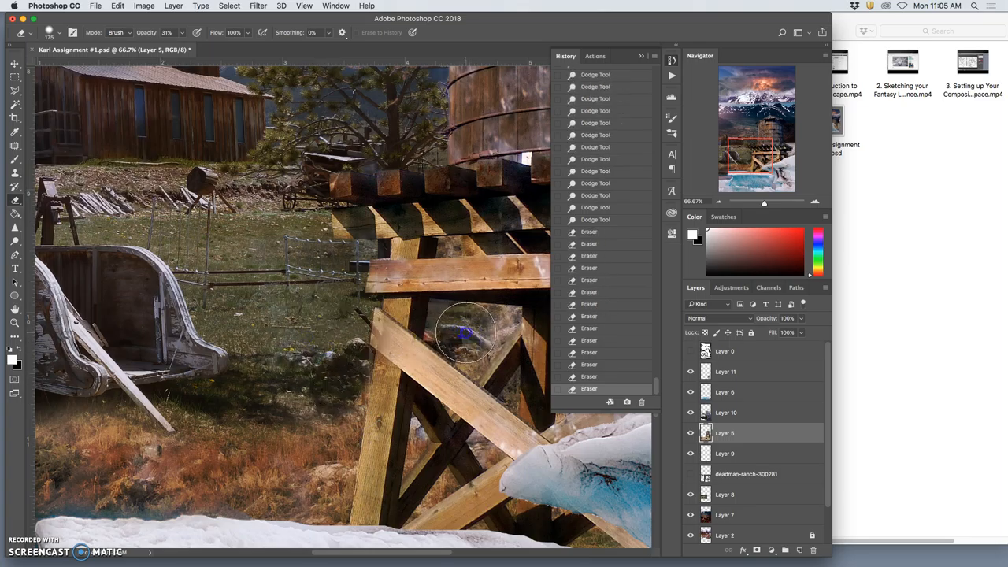
pyautogui.moveTo(469, 334); pyautogui.dragTo(453, 327)
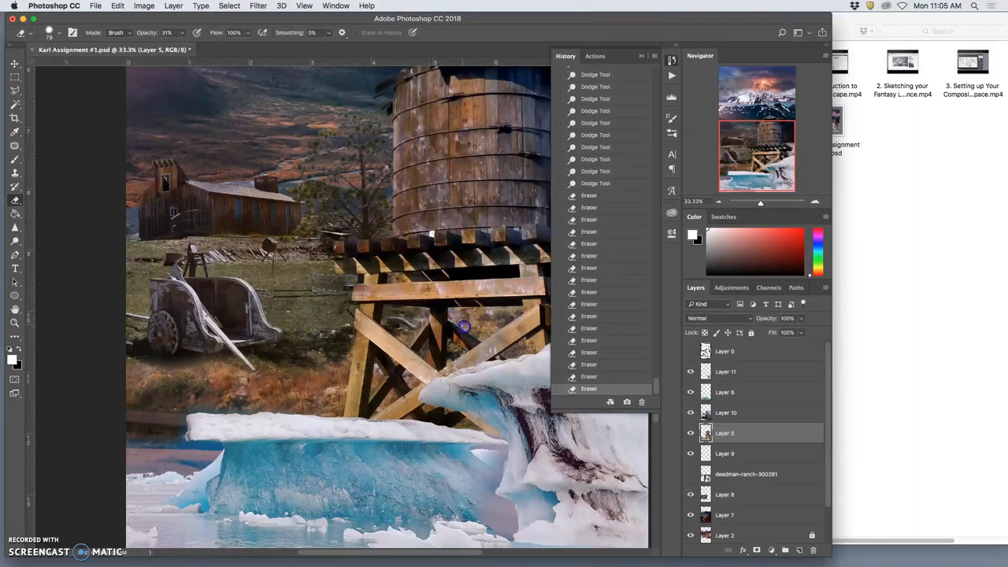
pyautogui.moveTo(468, 320)
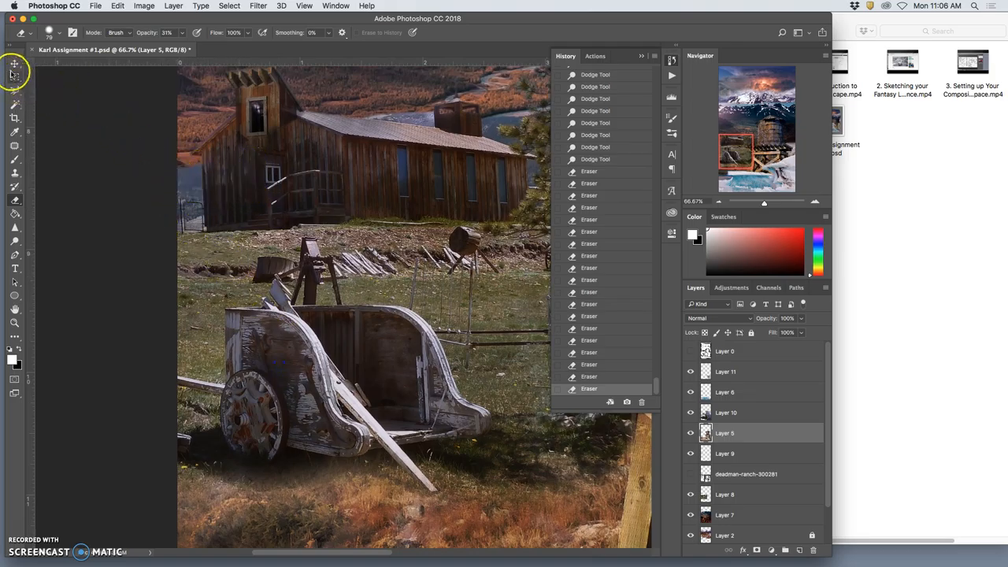
pyautogui.click(14, 64)
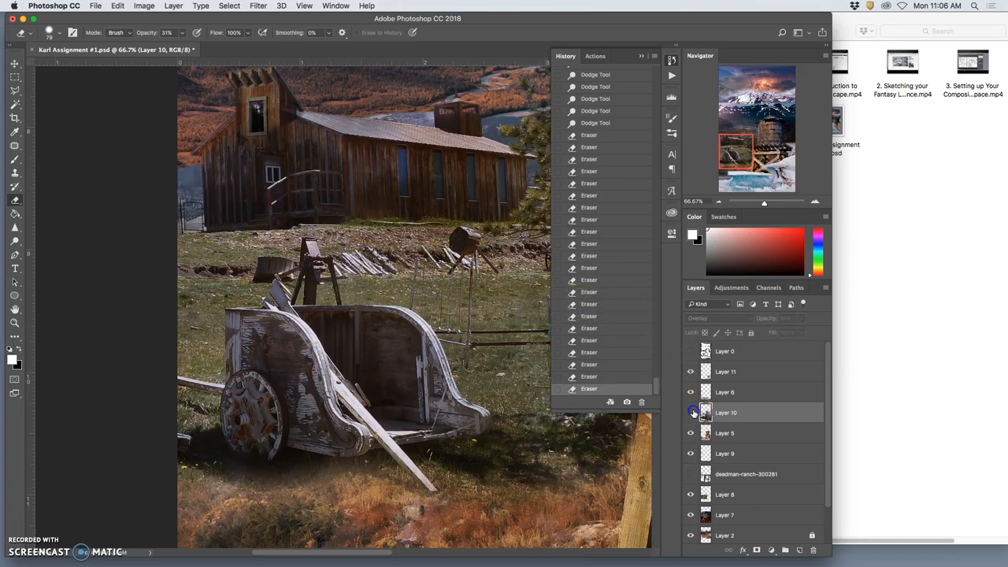
pyautogui.click(691, 411)
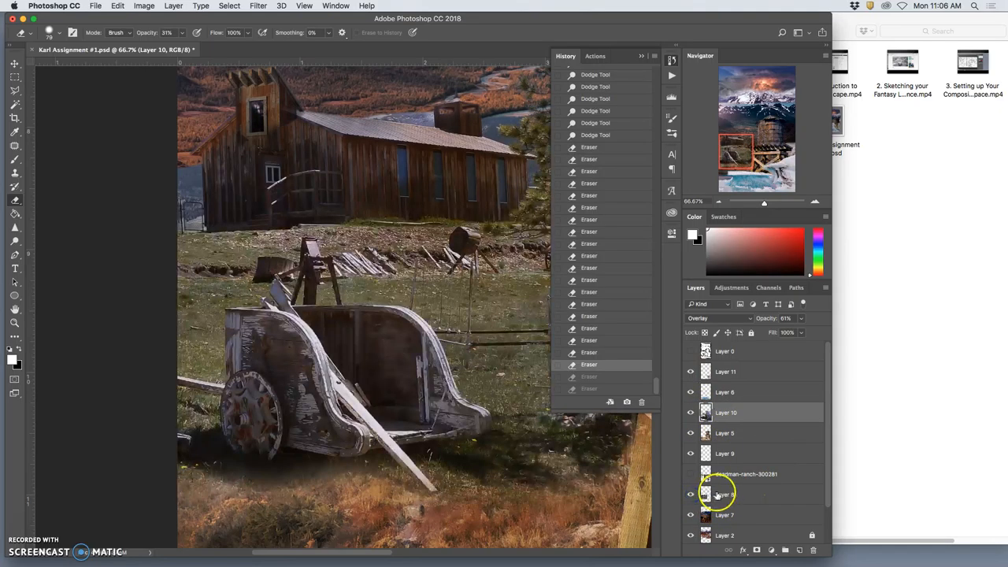
pyautogui.click(724, 495)
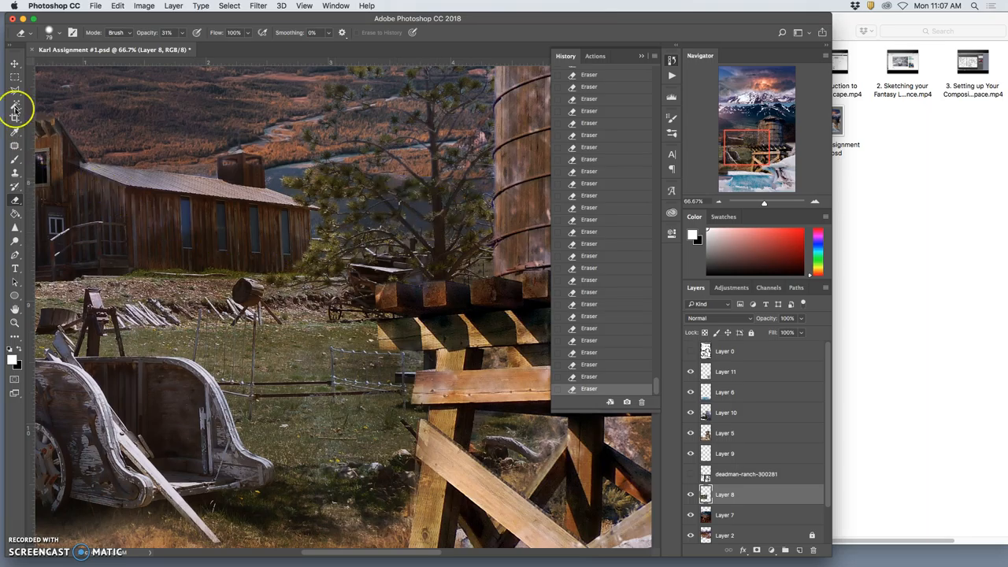
# Magic Wand select similarly coloured areas of the ranch photo on Layer 8, adding more
pyautogui.click(14, 108)
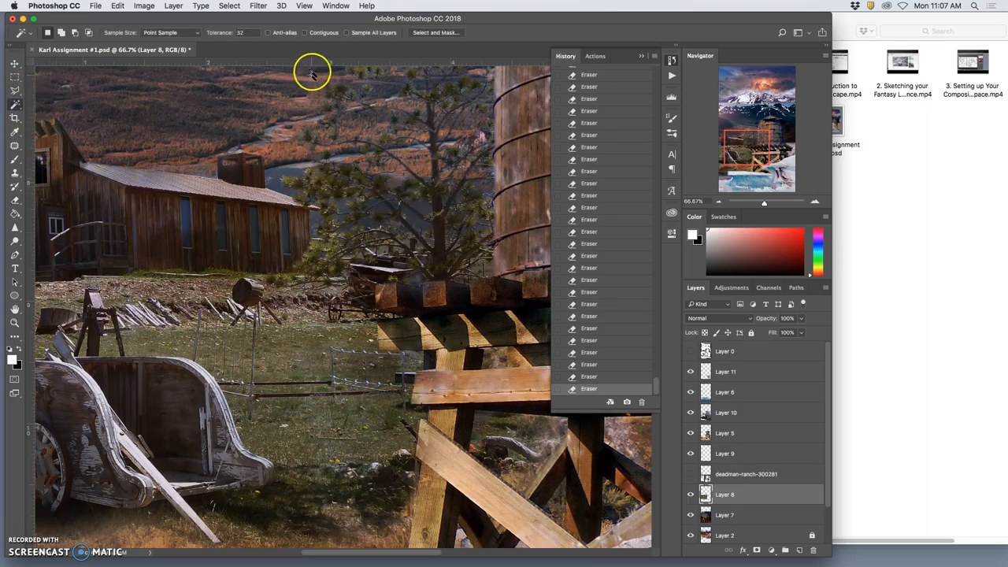
pyautogui.click(415, 210)
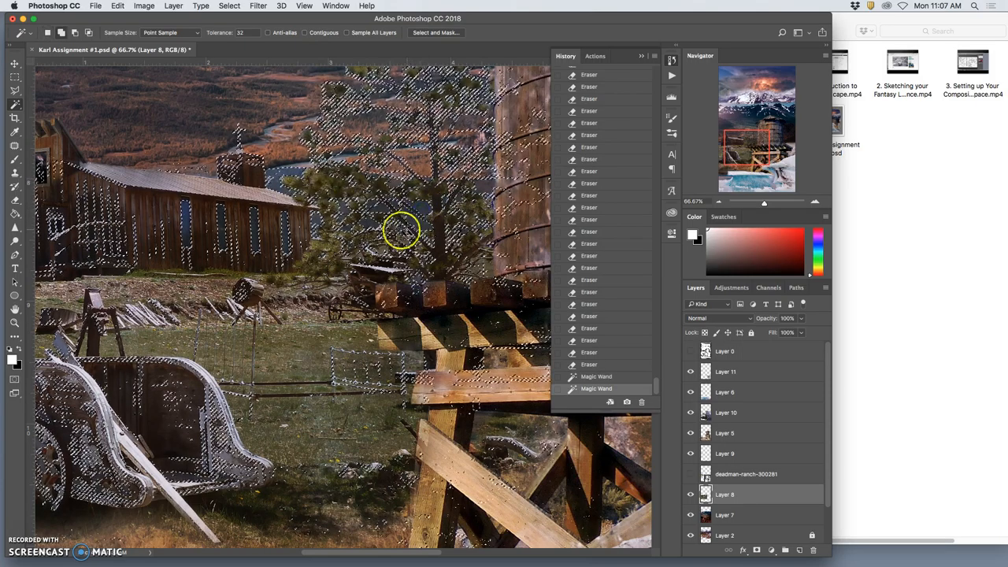
pyautogui.click(14, 173)
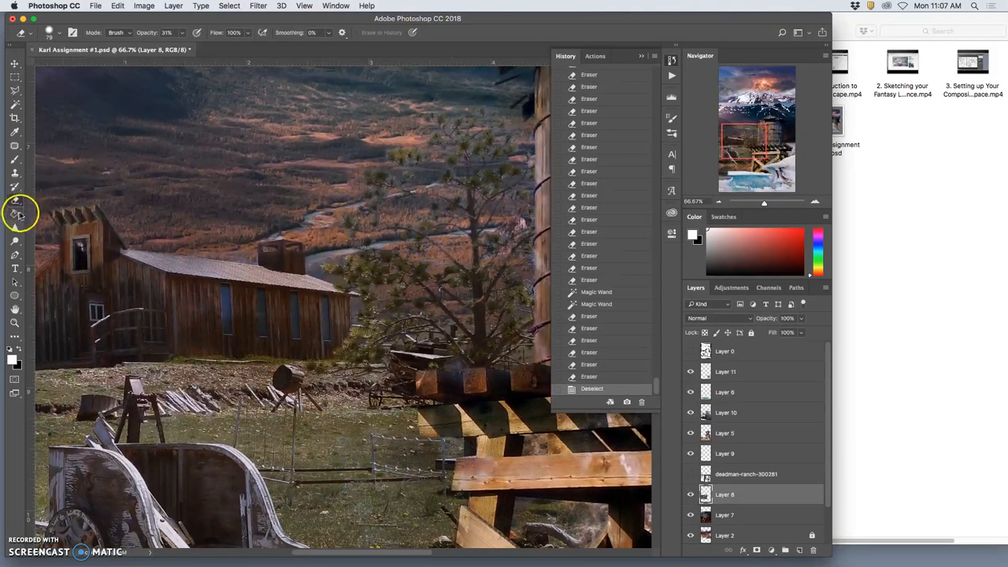
# Desaturate the area around the church cross and the ground beside the barn with the Sponge
pyautogui.click(690, 495)
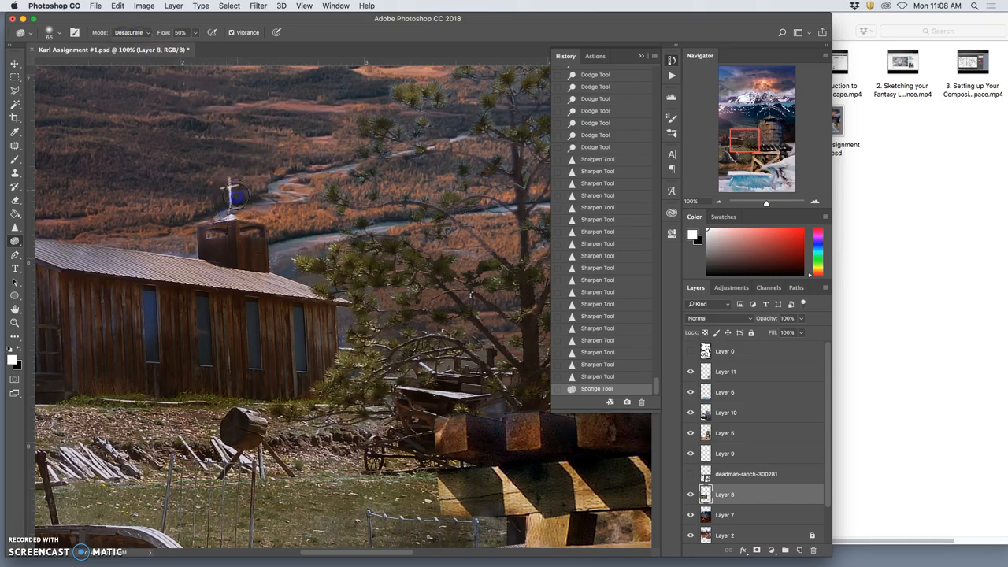
pyautogui.moveTo(237, 197); pyautogui.dragTo(206, 229)
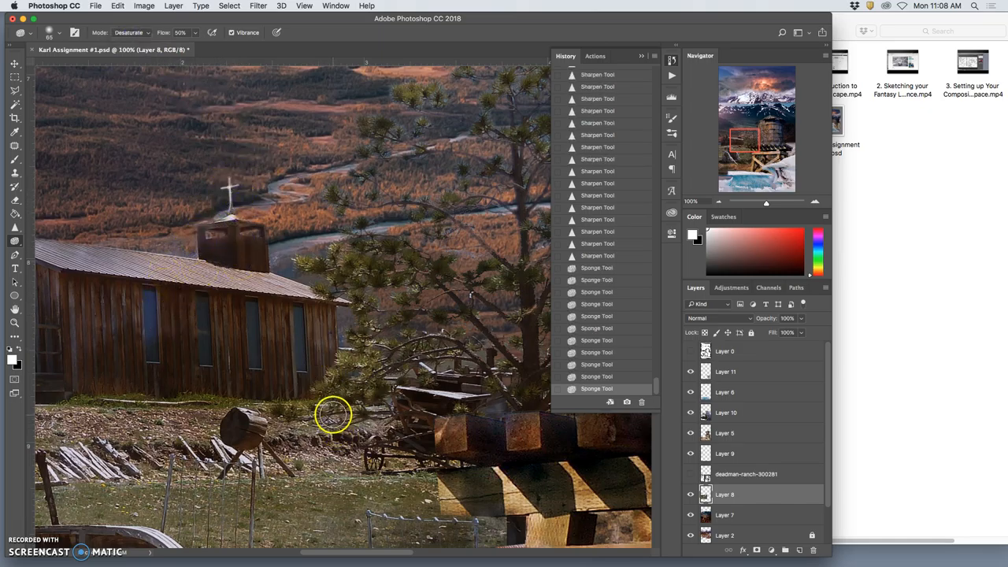
pyautogui.click(14, 241)
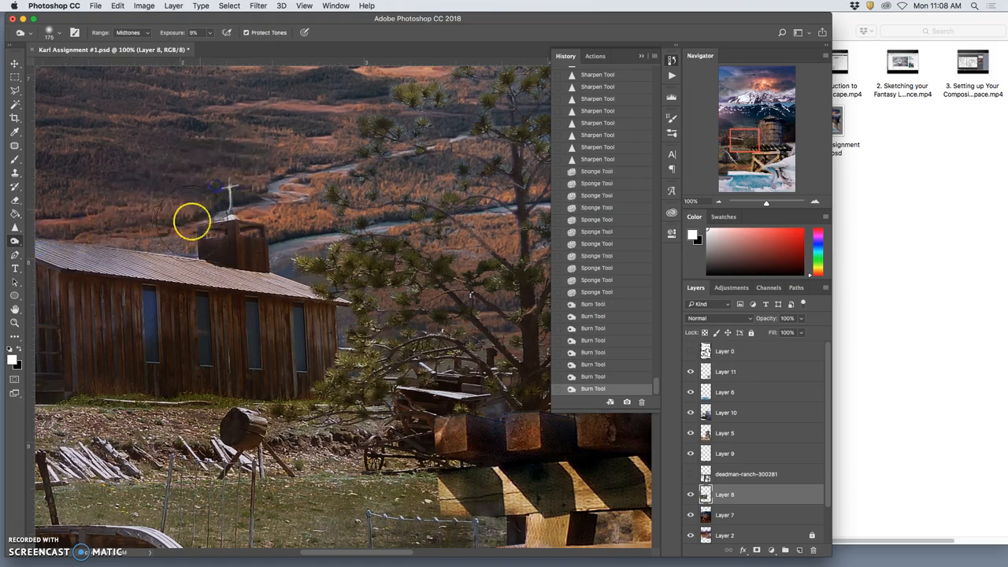
# Set Burn Range to Highlights and darken the barn's ground and the valley by the tower
pyautogui.click(128, 32)
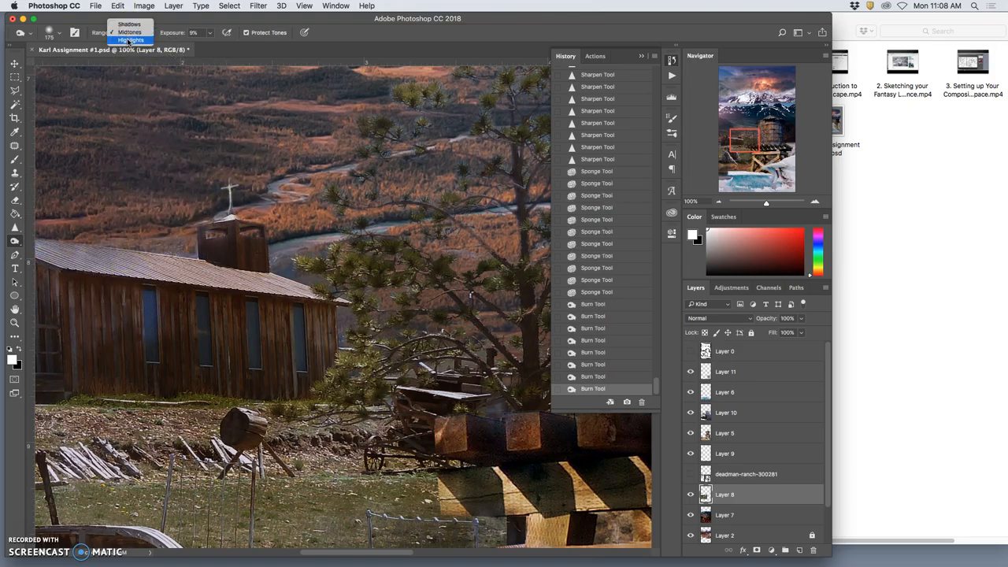
pyautogui.click(131, 40)
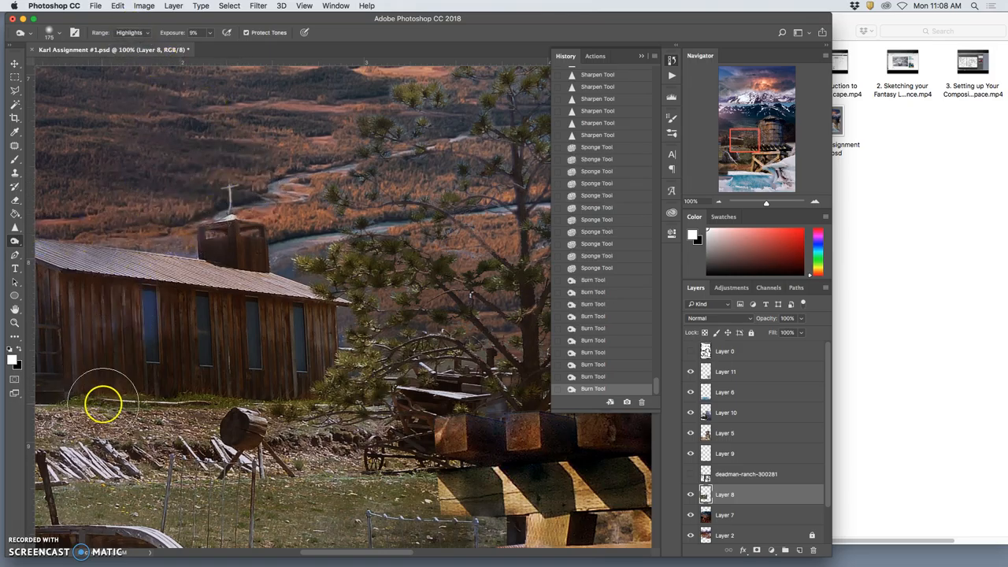
pyautogui.moveTo(102, 404); pyautogui.dragTo(341, 343)
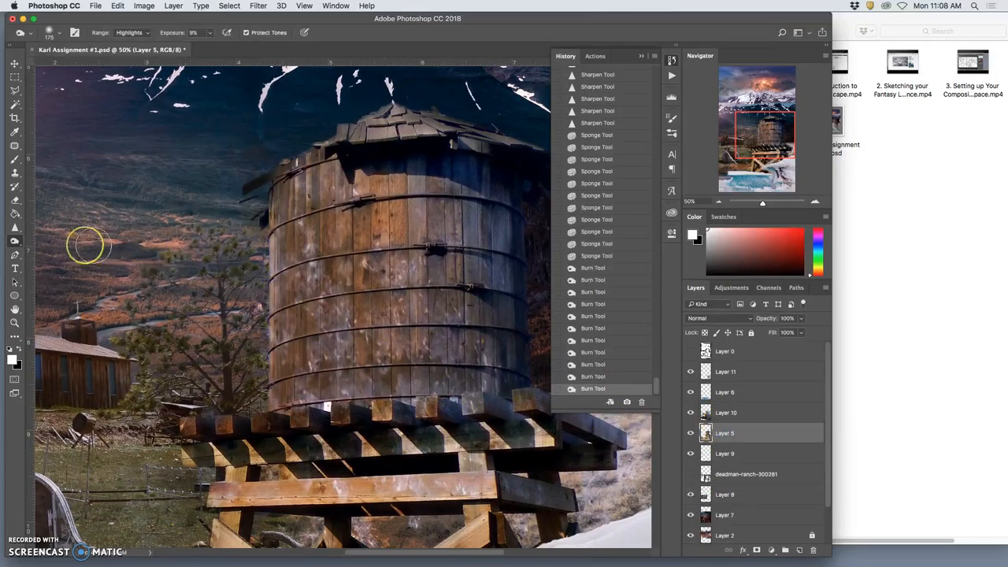
pyautogui.click(14, 227)
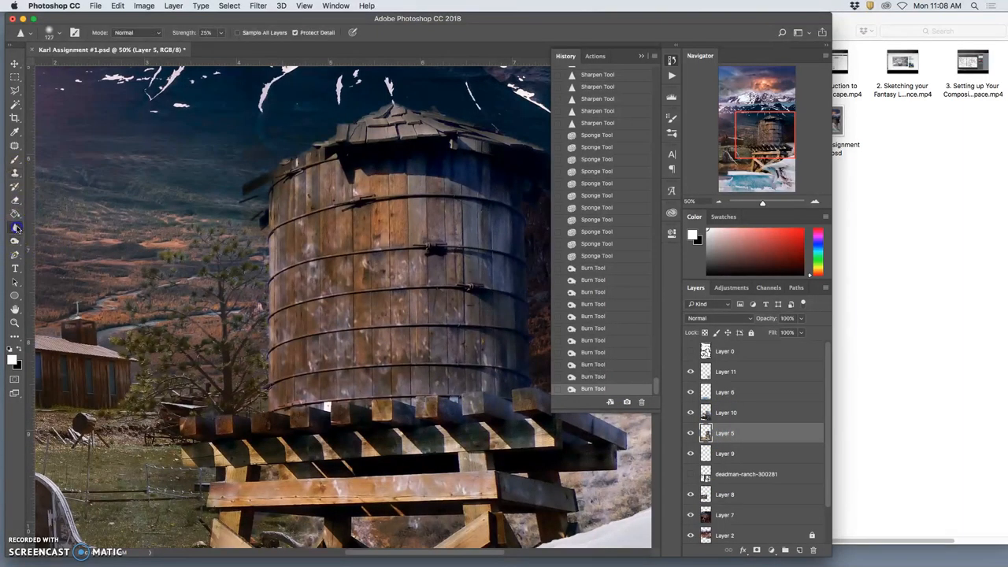
pyautogui.click(240, 363)
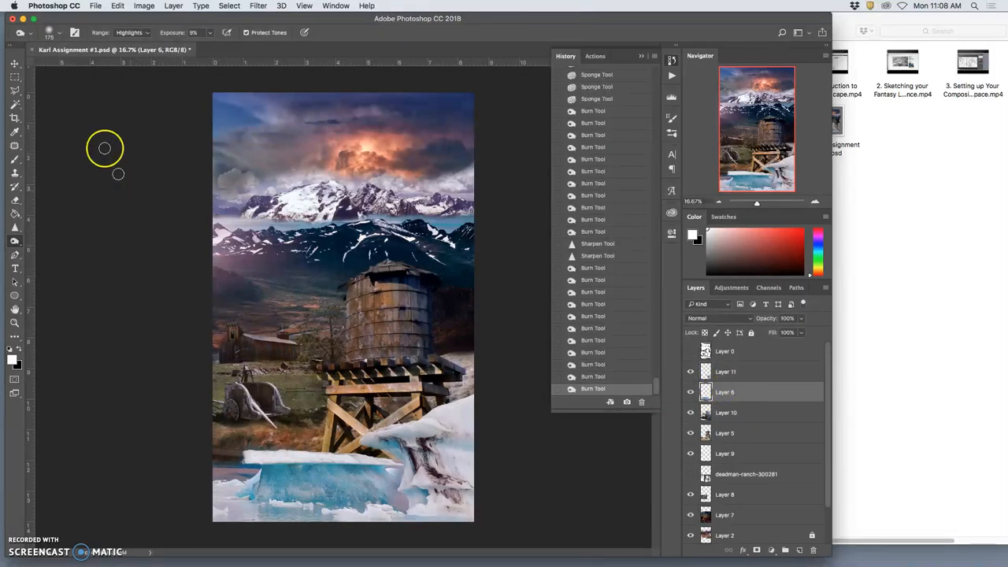
# Apply Levels to the ice layer with midtones 0.88 and output white 239
pyautogui.click(143, 5)
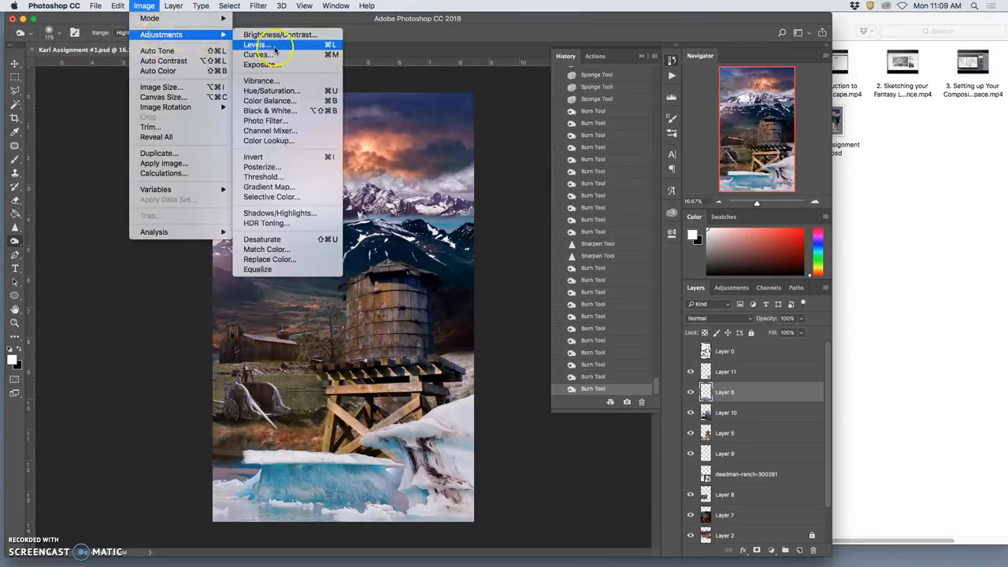
pyautogui.click(256, 44)
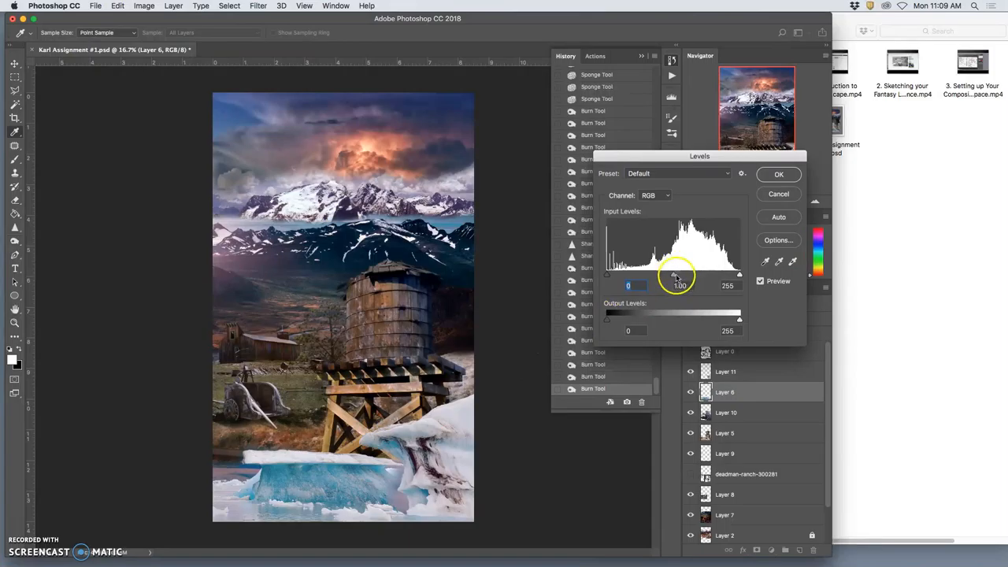
pyautogui.moveTo(676, 274); pyautogui.dragTo(680, 274)
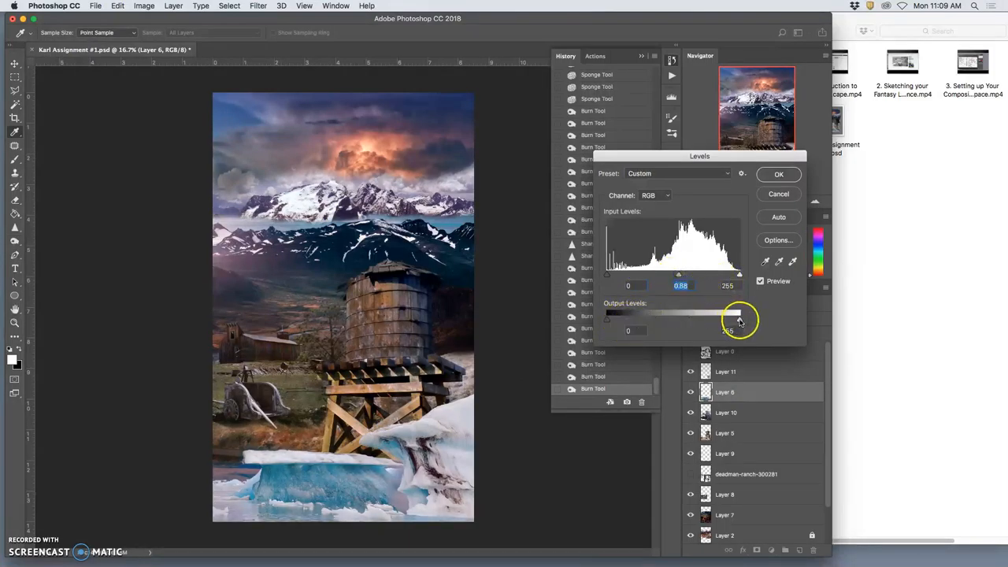
pyautogui.moveTo(739, 319); pyautogui.dragTo(729, 319)
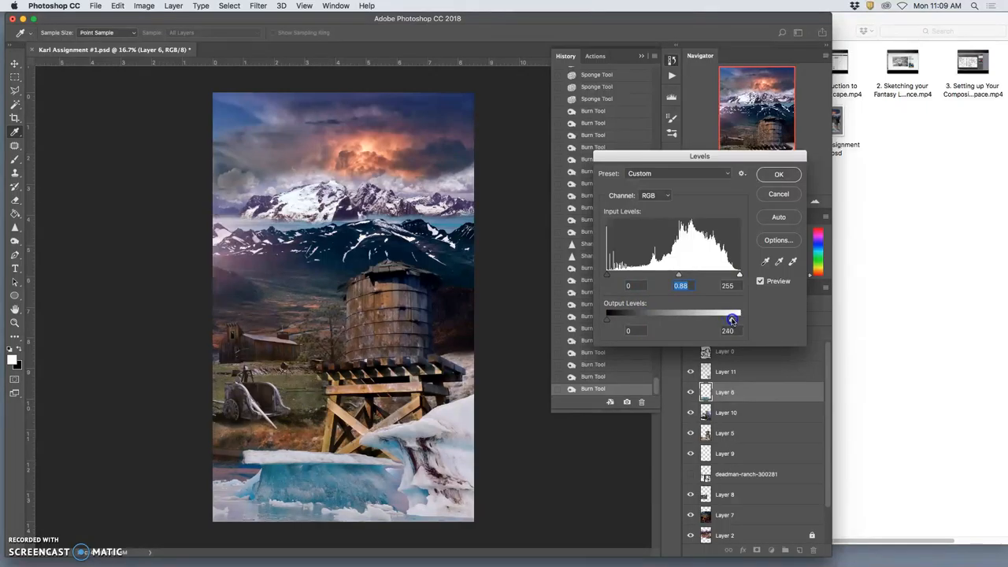
pyautogui.moveTo(733, 319); pyautogui.dragTo(731, 319)
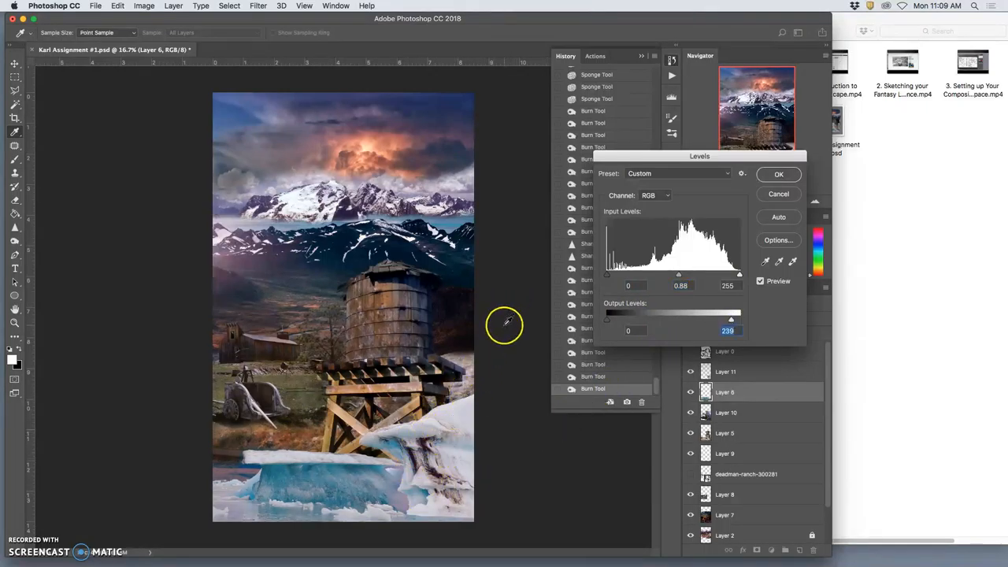
pyautogui.click(778, 174)
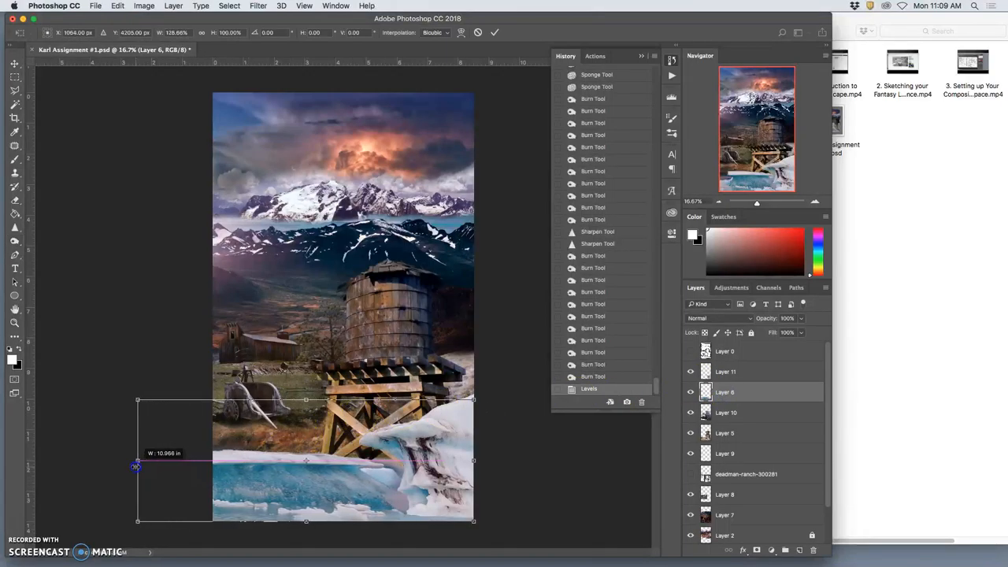
# Free-transform the ice slab, dragging its left handle out to about 128% width
pyautogui.moveTo(138, 467); pyautogui.dragTo(156, 467)
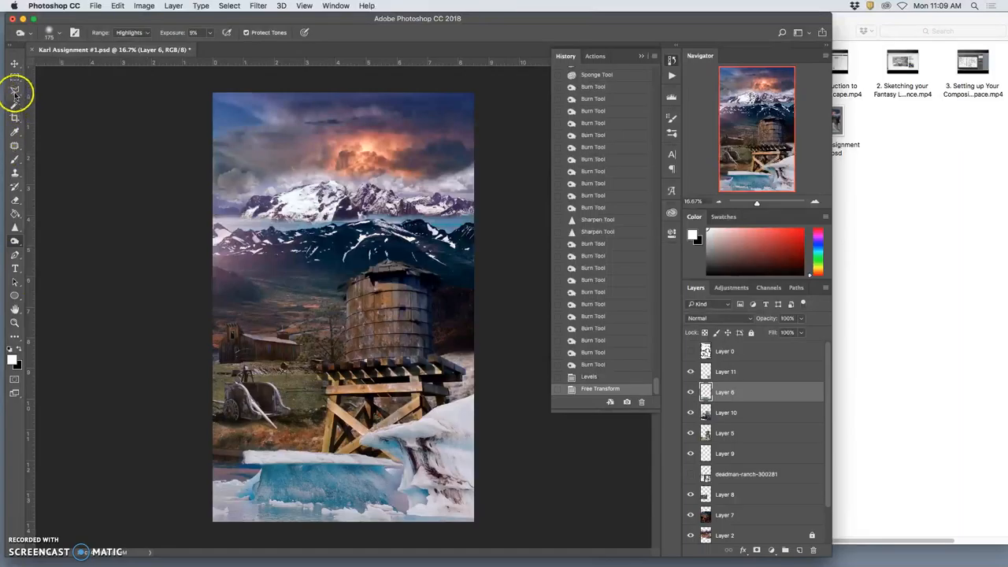
# With the Lasso tool, draw a selection around the ice slab's left top end
pyautogui.click(15, 93)
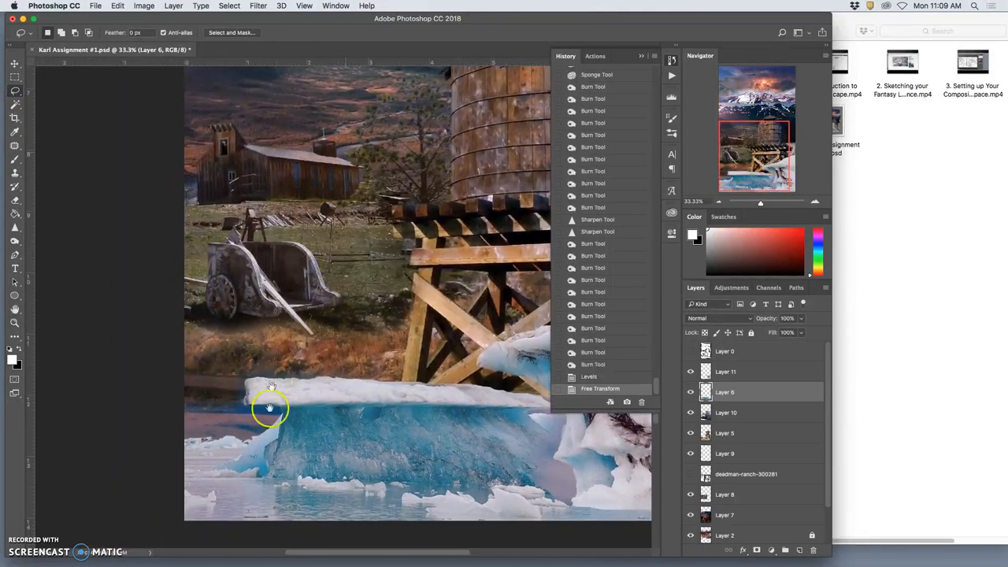
pyautogui.moveTo(270, 408); pyautogui.dragTo(252, 390)
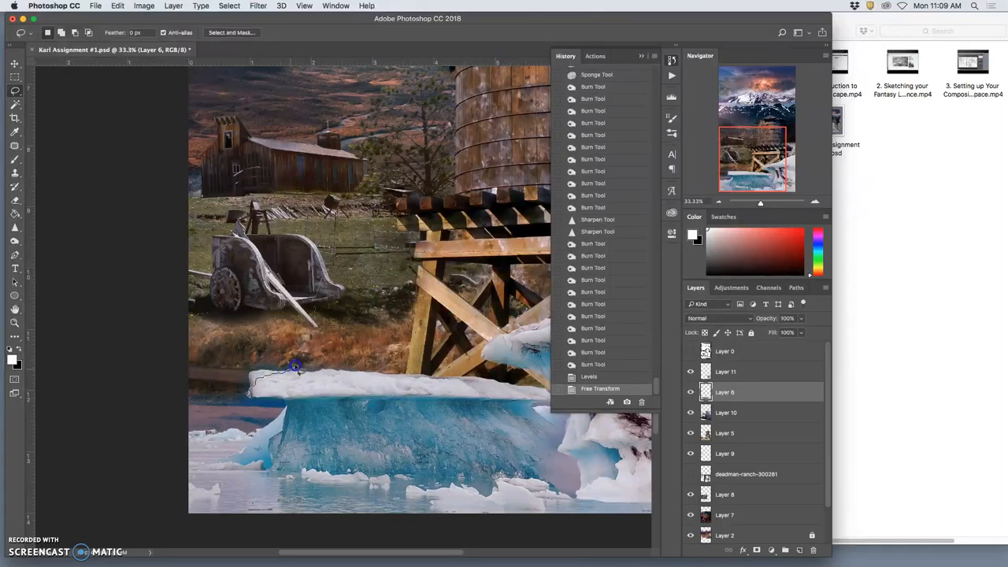
pyautogui.moveTo(295, 367); pyautogui.dragTo(241, 398)
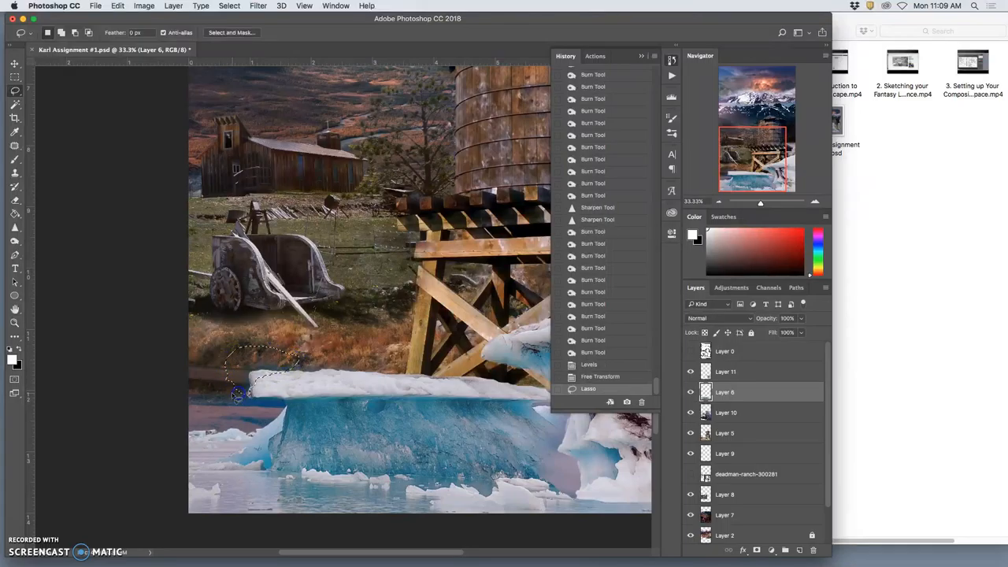